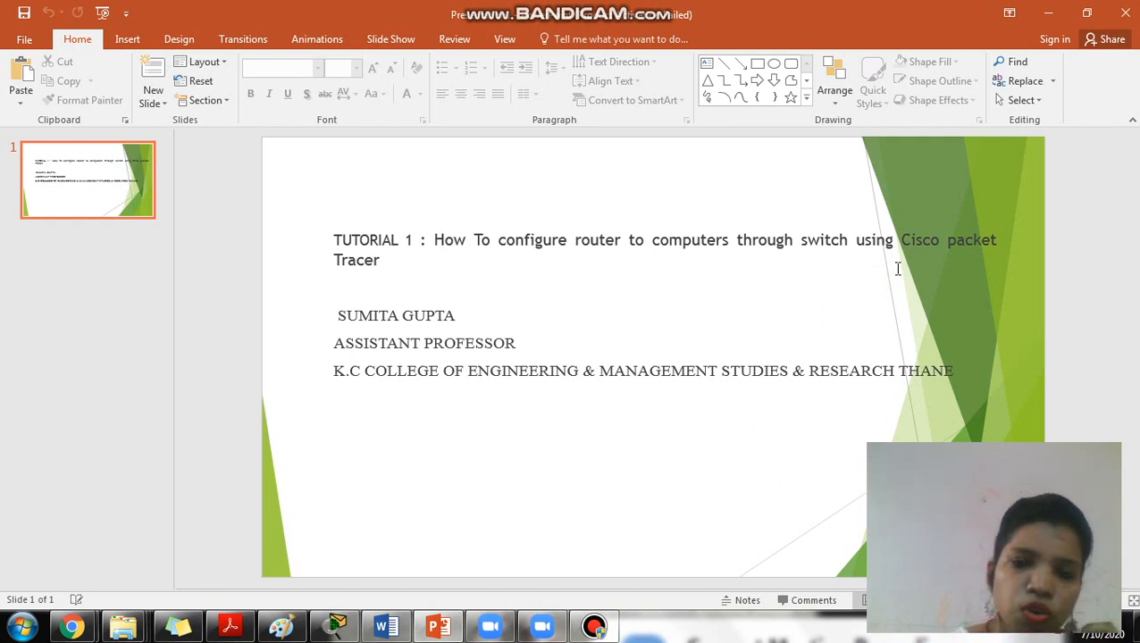
{"action": "mouse_move", "coordinate": [986, 435]}
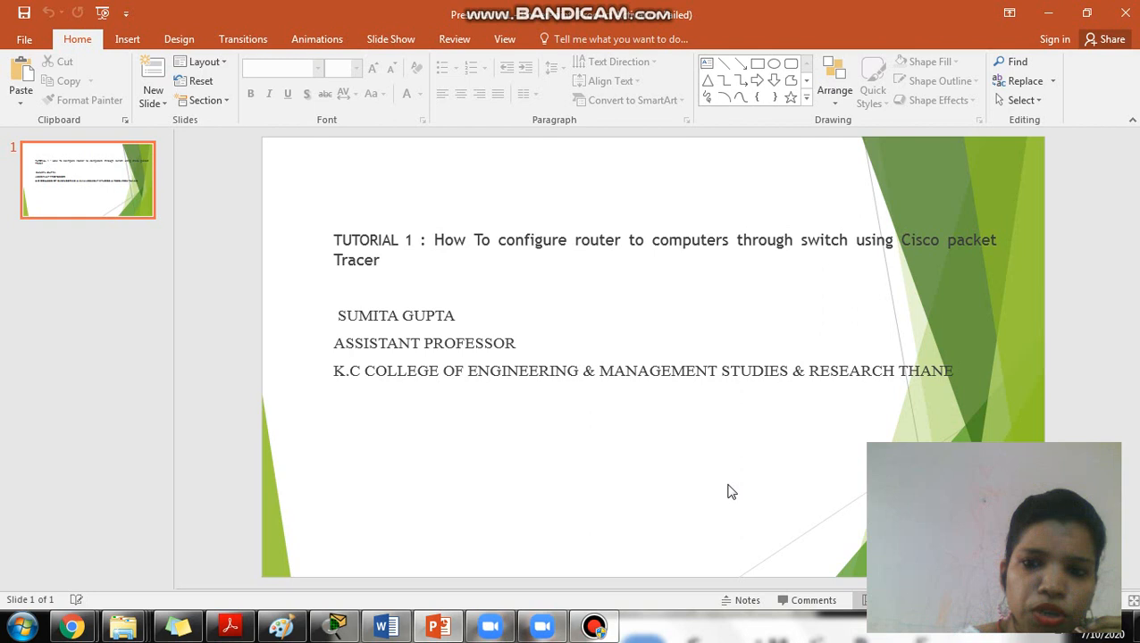
{"action": "mouse_move", "coordinate": [451, 485]}
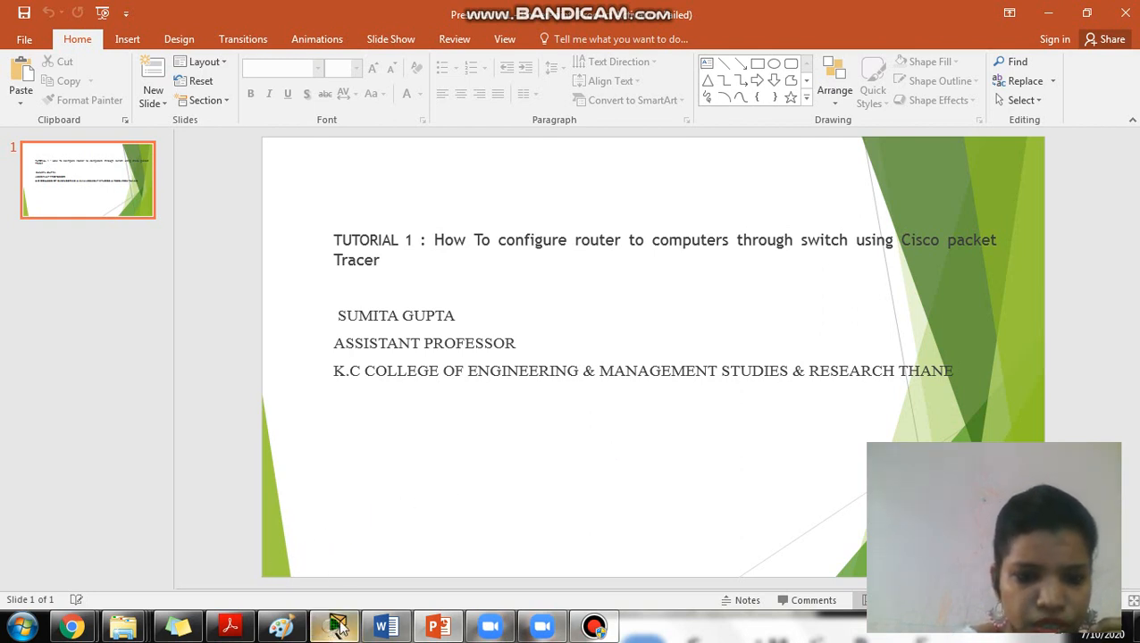
Place an 1841 router in the blank Packet Tracer workspace
{"action": "left_click", "coordinate": [333, 625]}
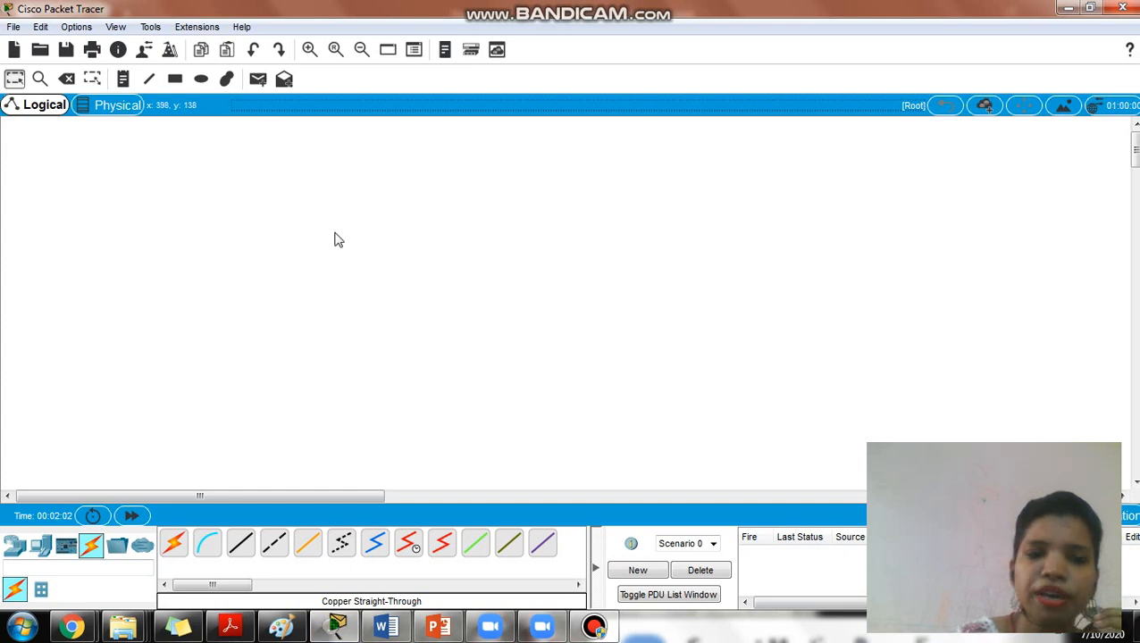
{"action": "mouse_move", "coordinate": [320, 271]}
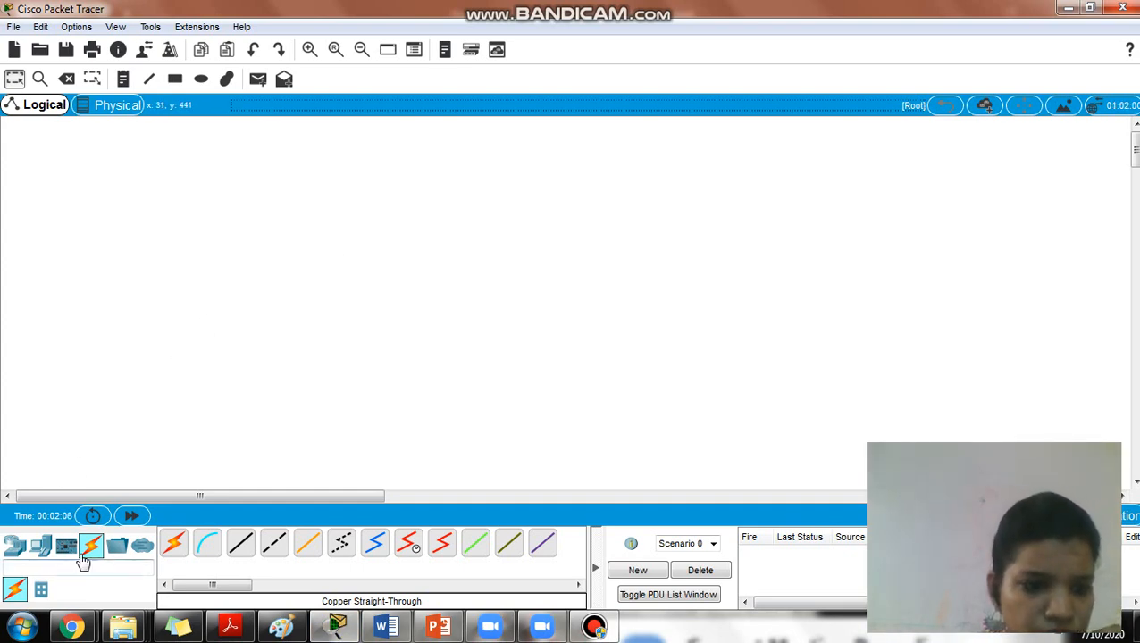
{"action": "mouse_move", "coordinate": [40, 546]}
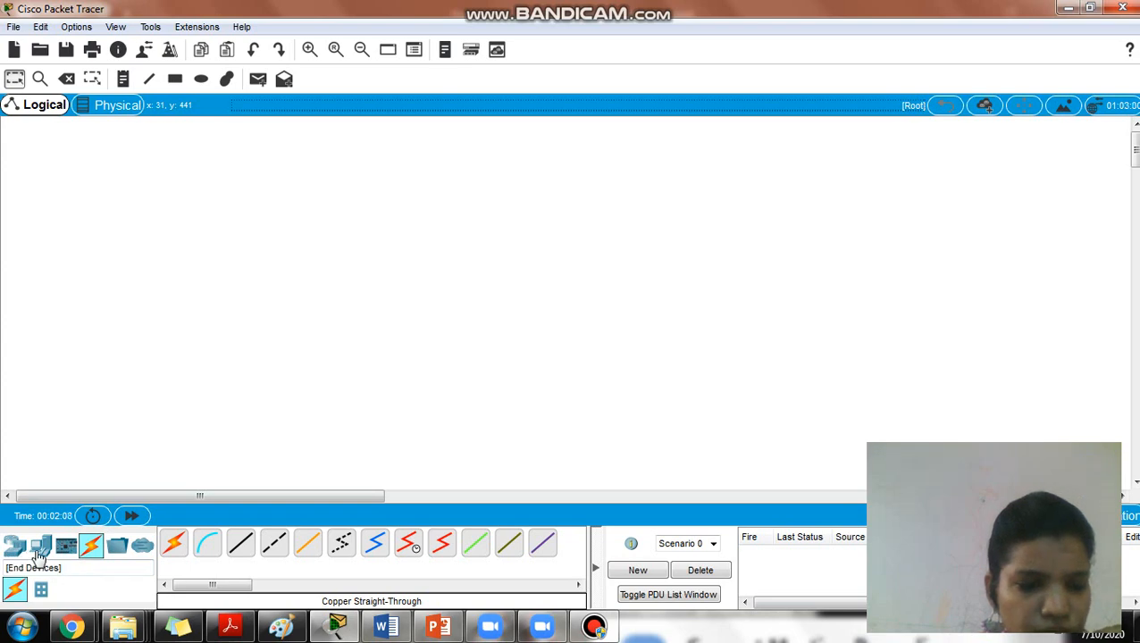
{"action": "mouse_move", "coordinate": [91, 546]}
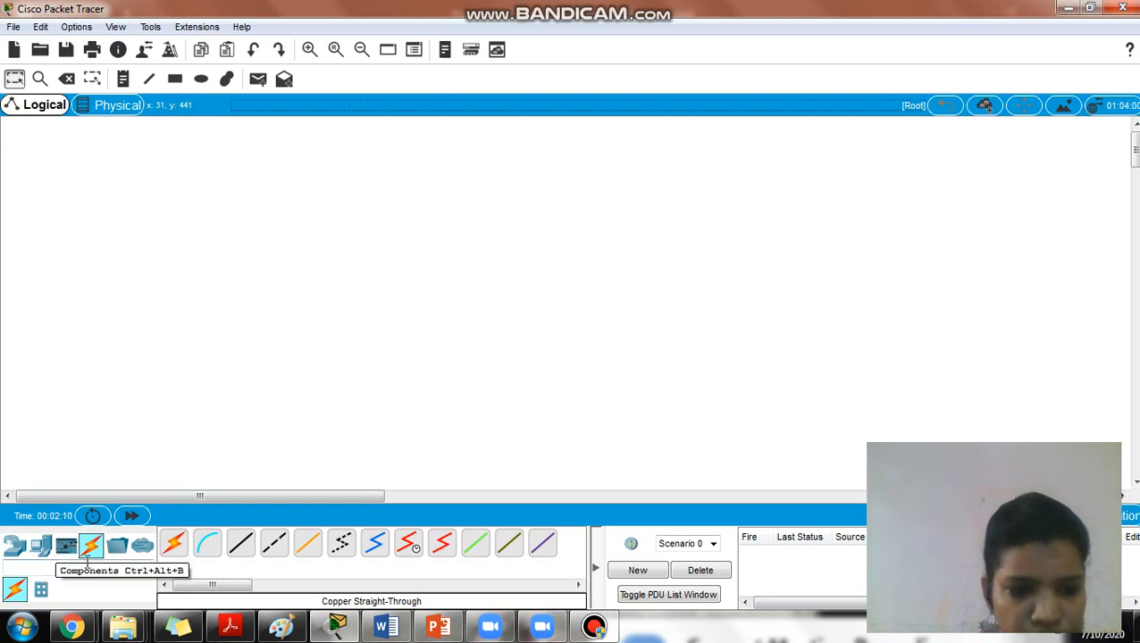
{"action": "left_click", "coordinate": [14, 545]}
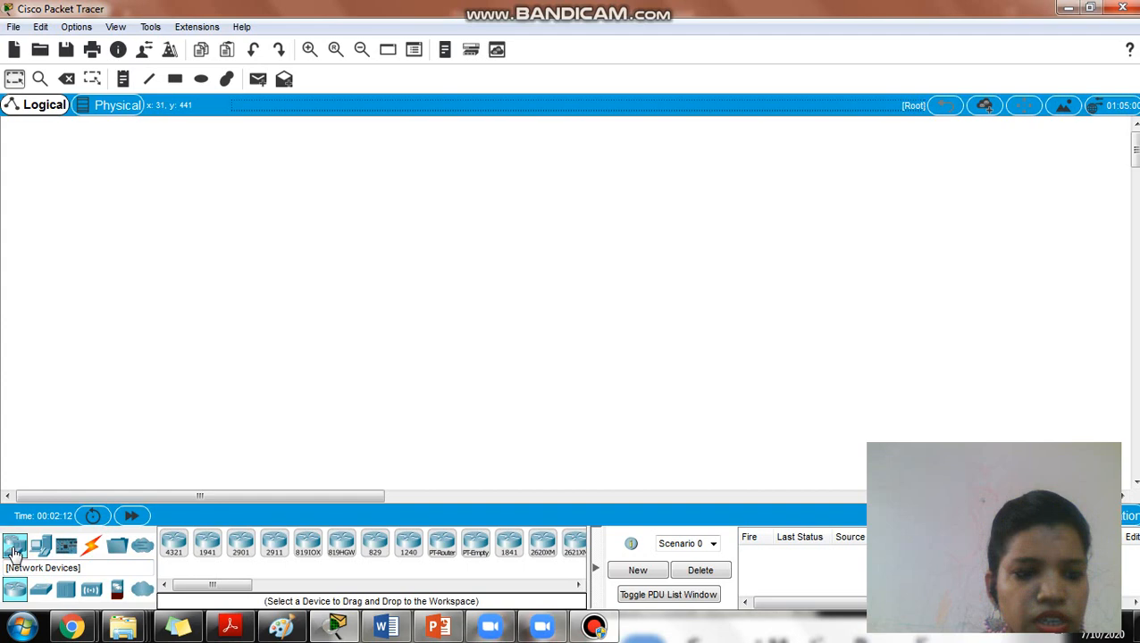
{"action": "mouse_move", "coordinate": [374, 543]}
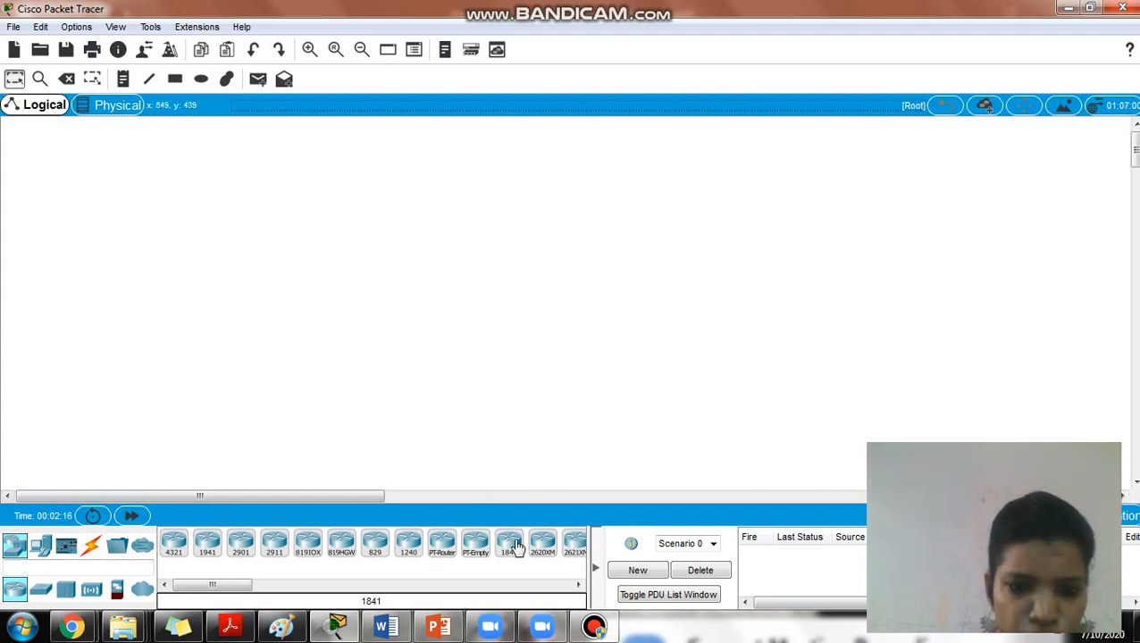
{"action": "left_click", "coordinate": [490, 165]}
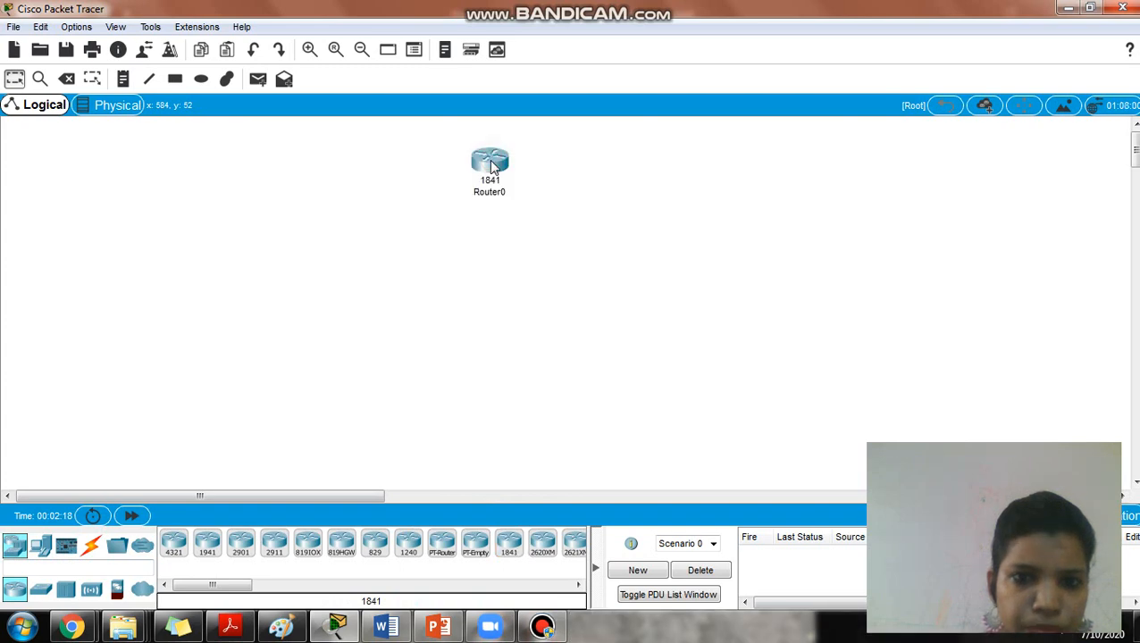
Add a 2960 switch below the router and generic PC-PT computers beneath it
{"action": "left_click", "coordinate": [40, 546]}
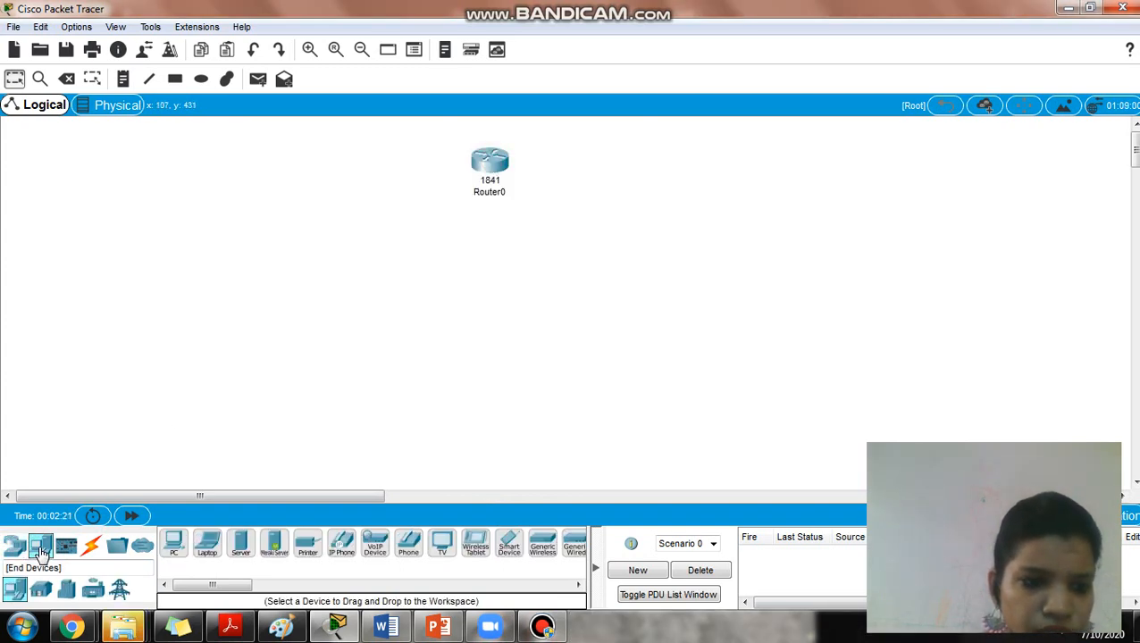
{"action": "left_click", "coordinate": [14, 546]}
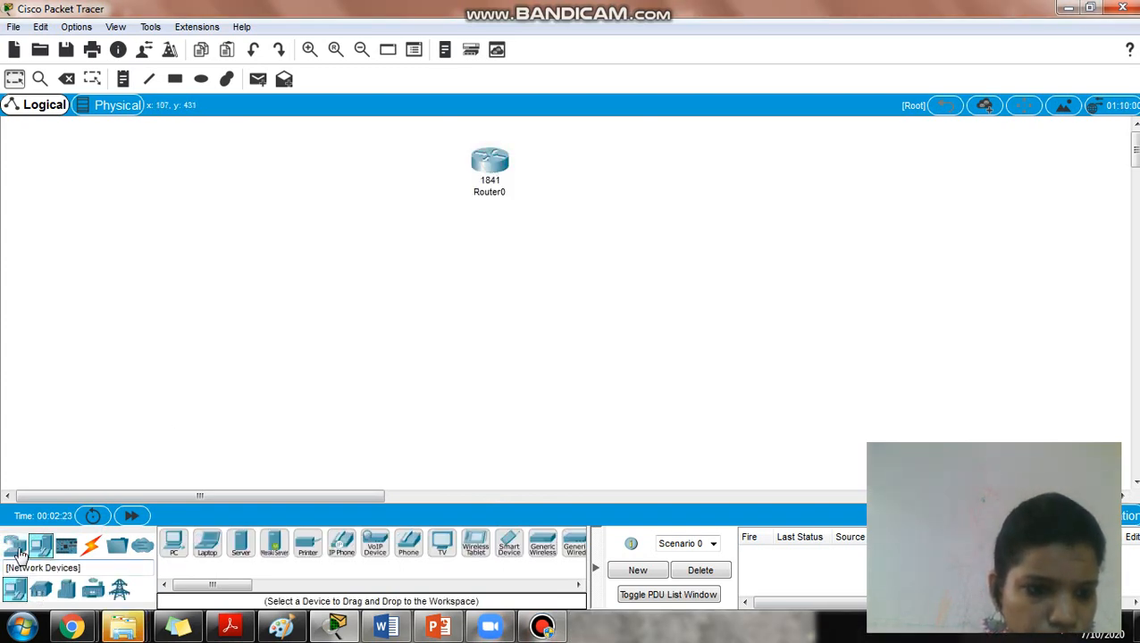
{"action": "left_click", "coordinate": [41, 589]}
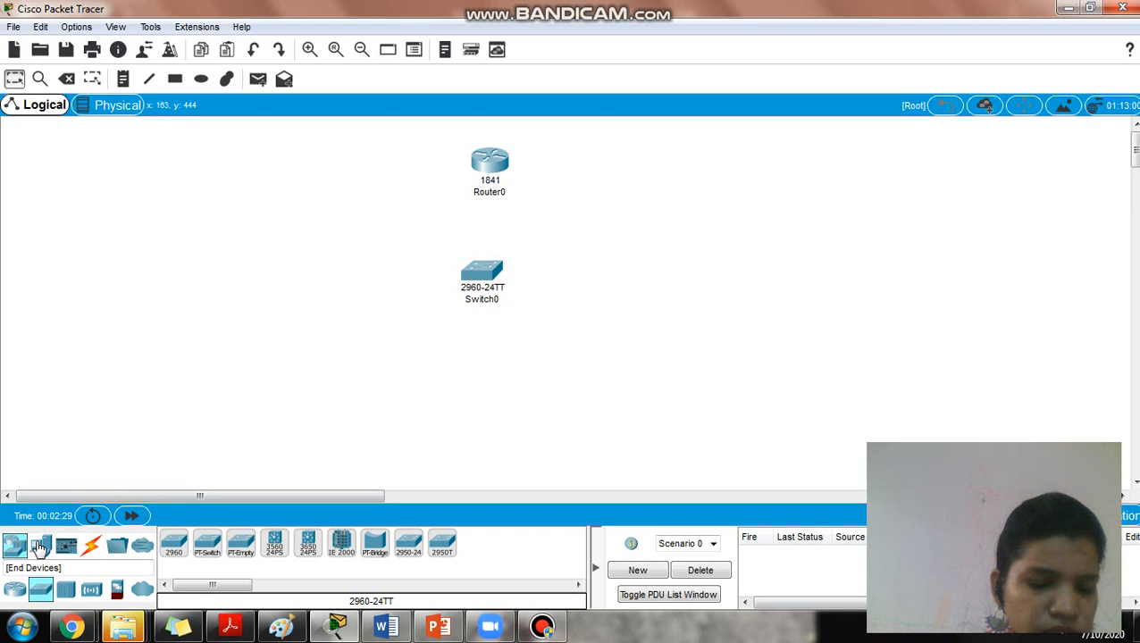
{"action": "left_click", "coordinate": [15, 545]}
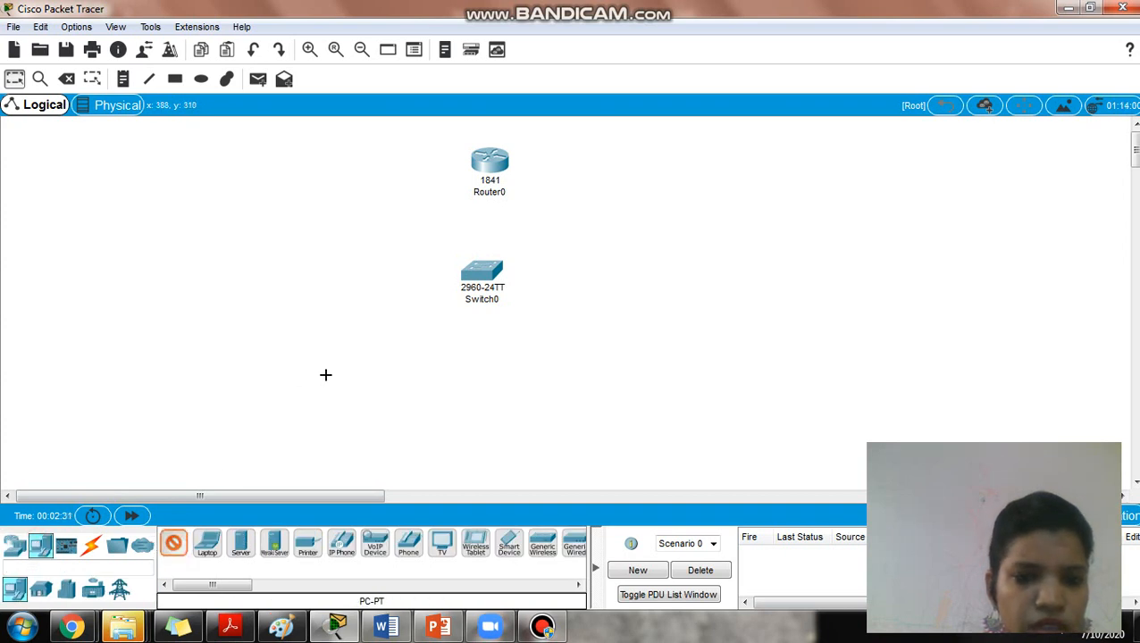
{"action": "left_click", "coordinate": [326, 375]}
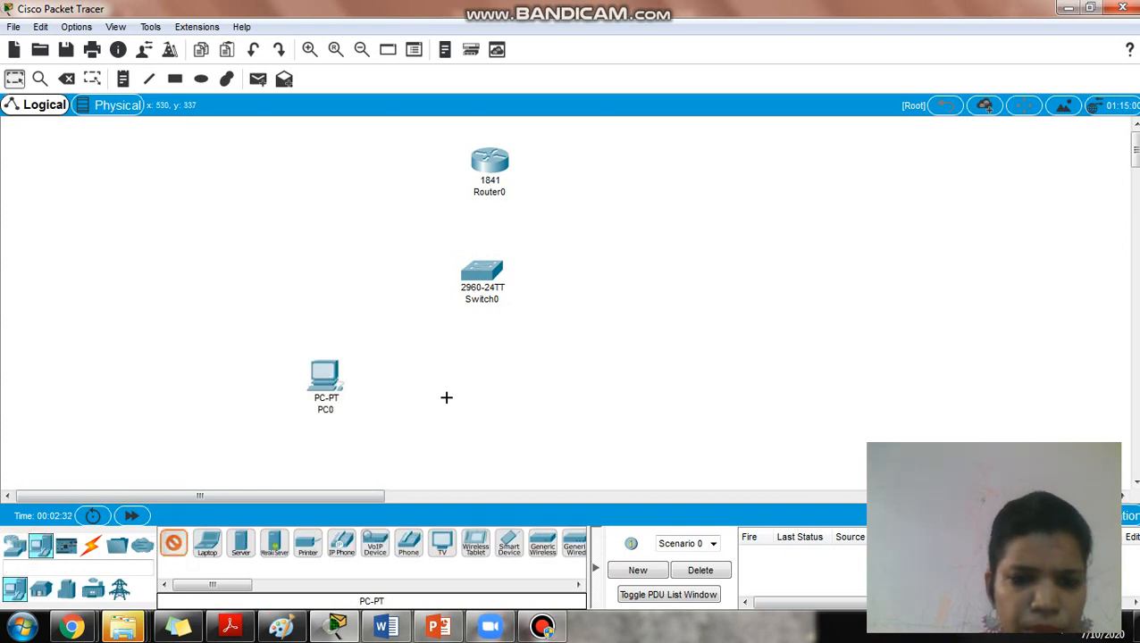
{"action": "left_click", "coordinate": [451, 389]}
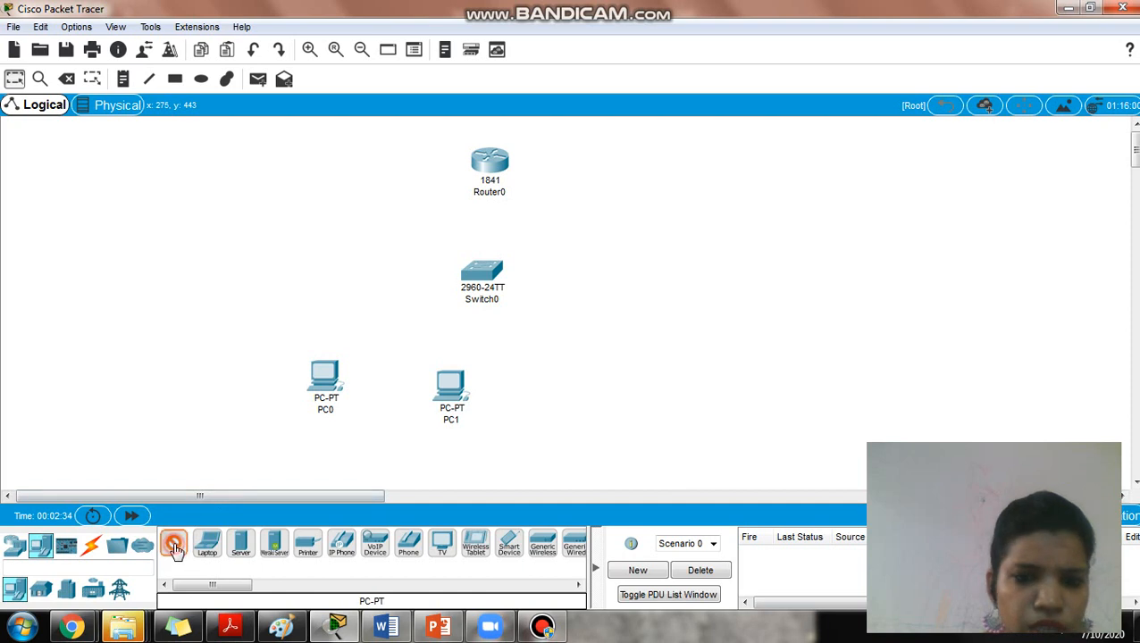
{"action": "left_click", "coordinate": [620, 397]}
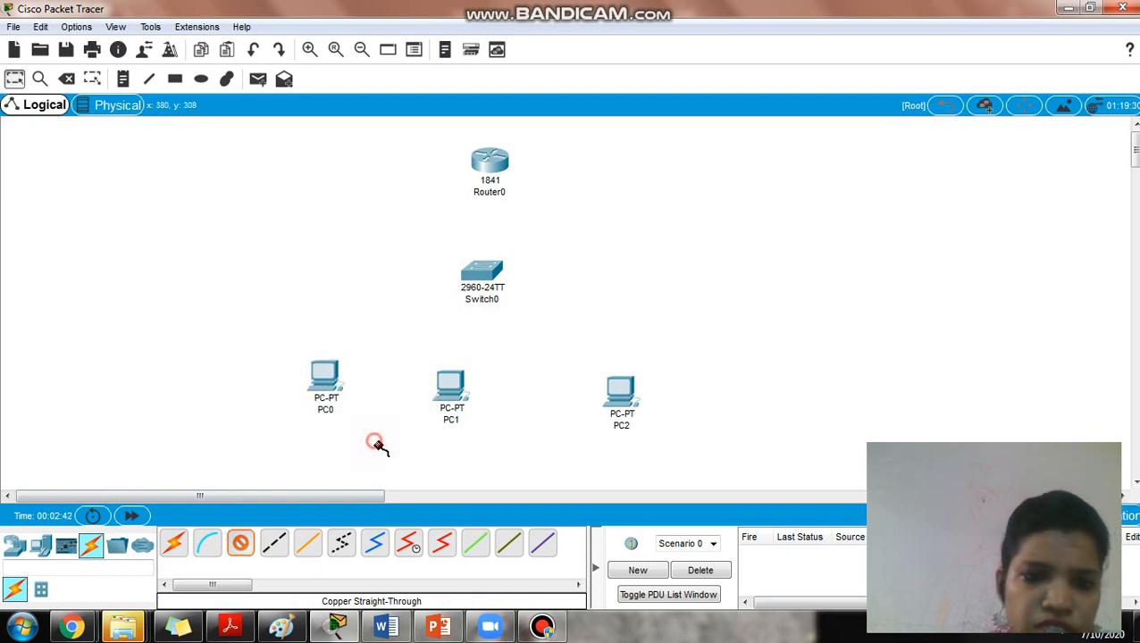
Run copper straight-through cables from PC0, PC1, PC2 and Router0 to Switch0 FastEthernet ports
{"action": "left_click", "coordinate": [482, 272]}
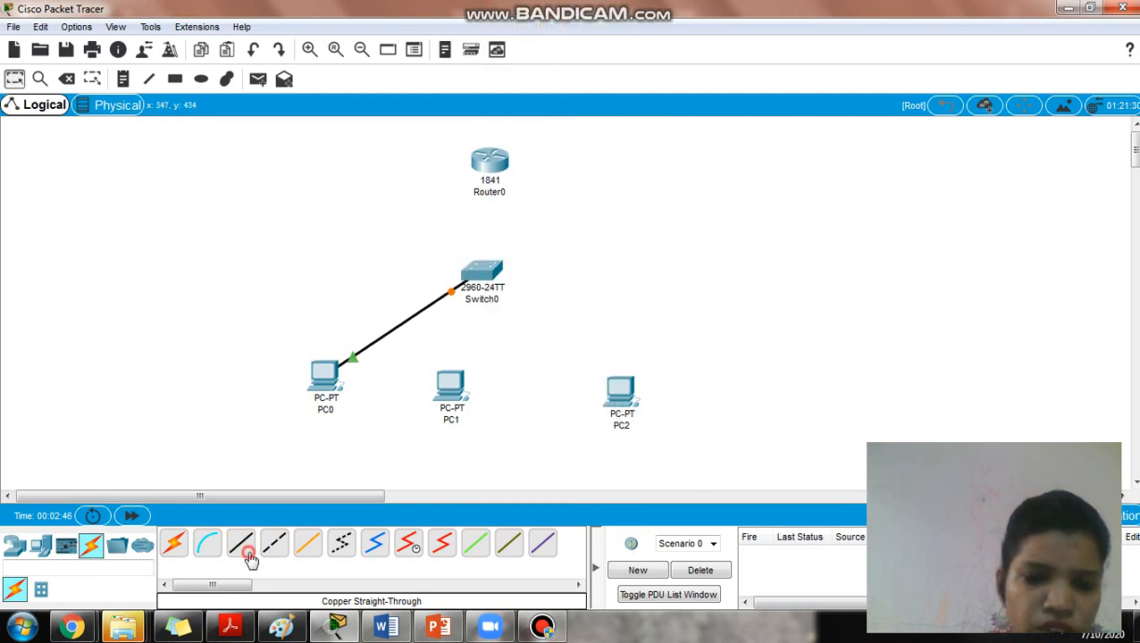
{"action": "left_click", "coordinate": [451, 384]}
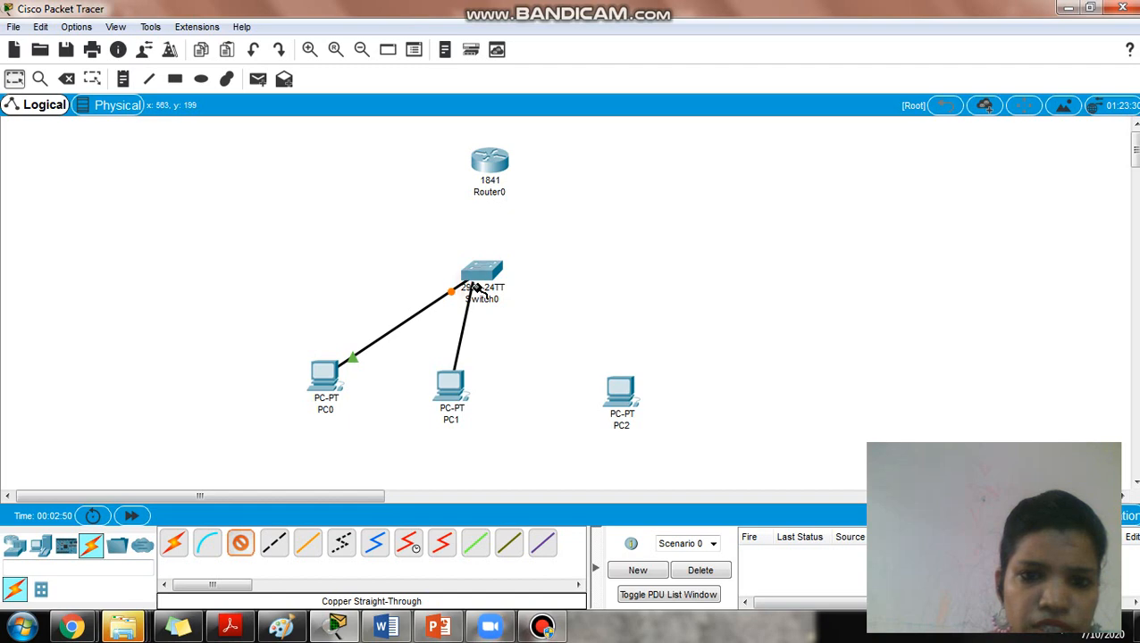
{"action": "left_click", "coordinate": [483, 272]}
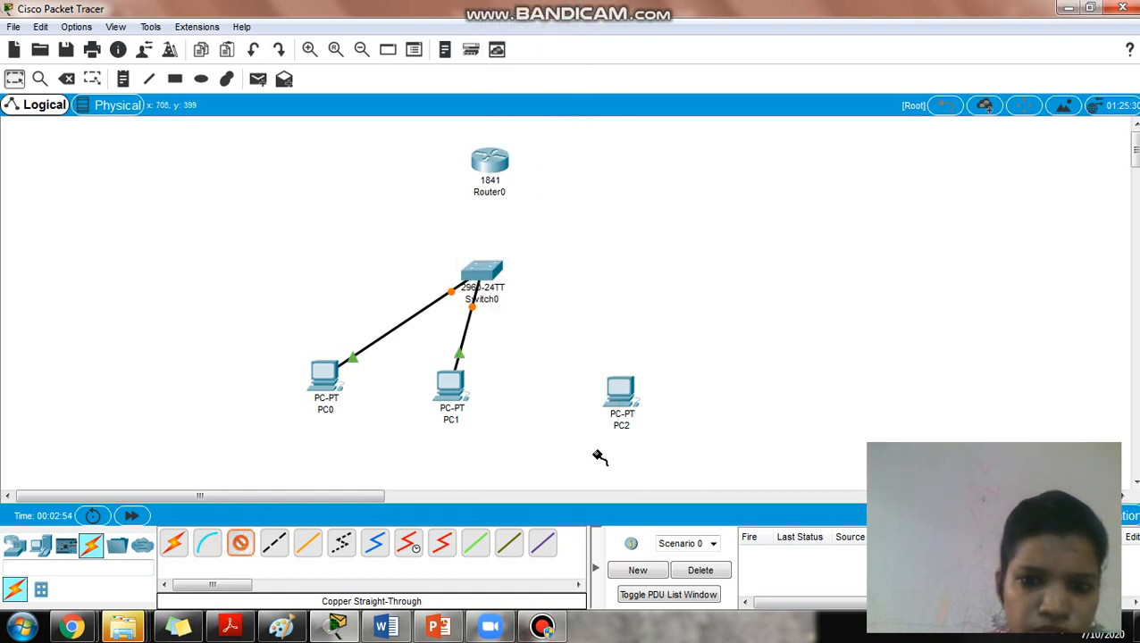
{"action": "left_click", "coordinate": [620, 393]}
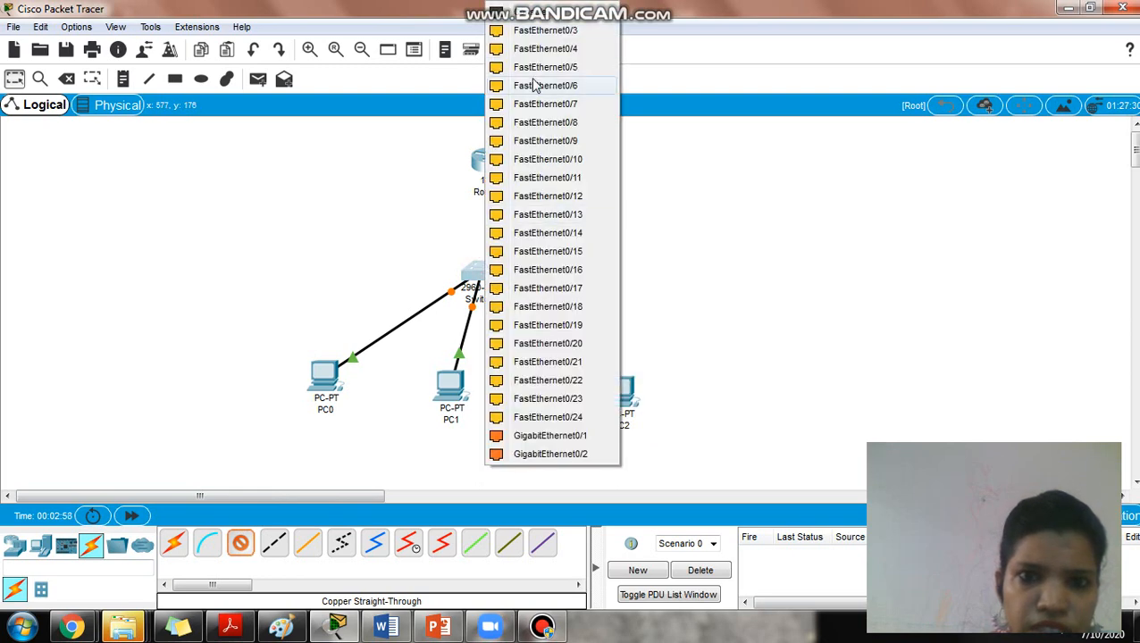
{"action": "left_click", "coordinate": [545, 104]}
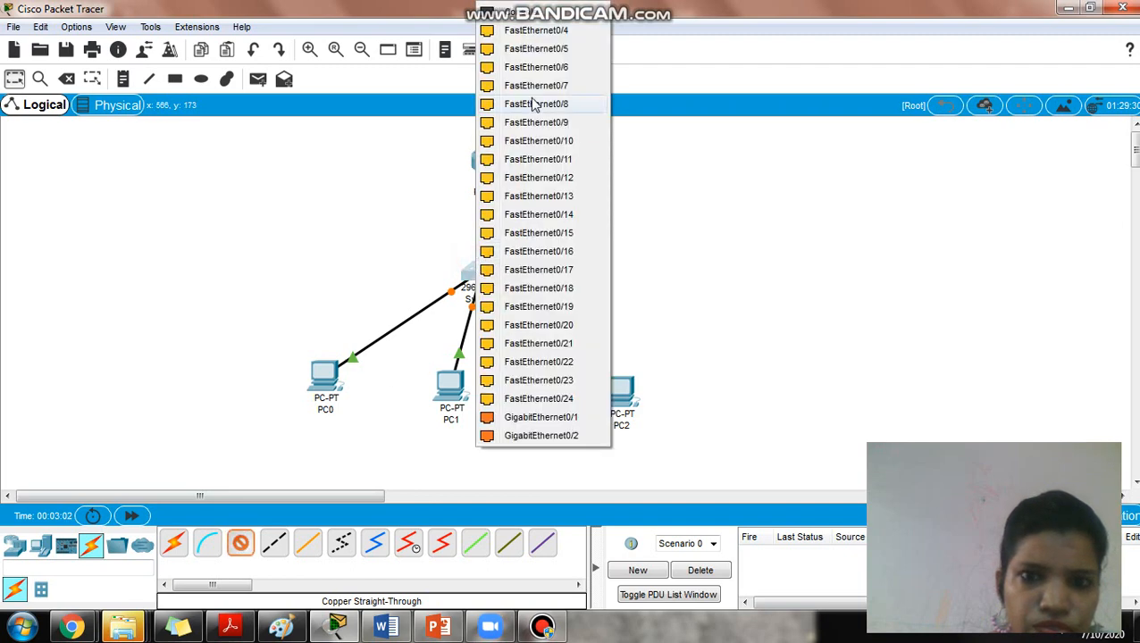
{"action": "left_click", "coordinate": [536, 104]}
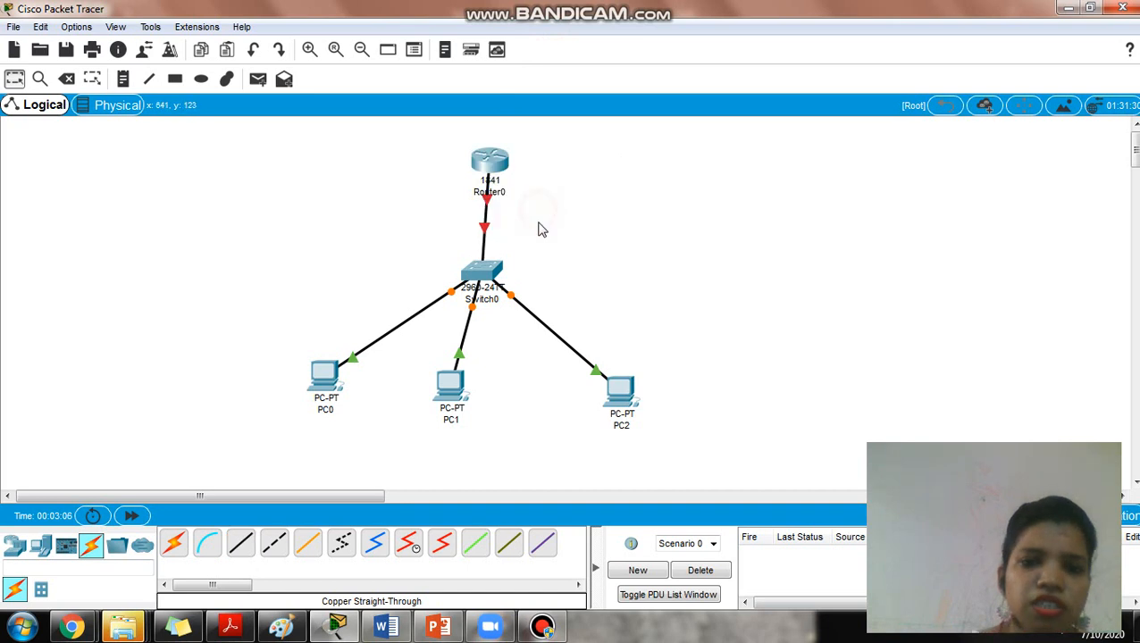
{"action": "mouse_move", "coordinate": [281, 148]}
{"action": "type", "text": "192.168"}
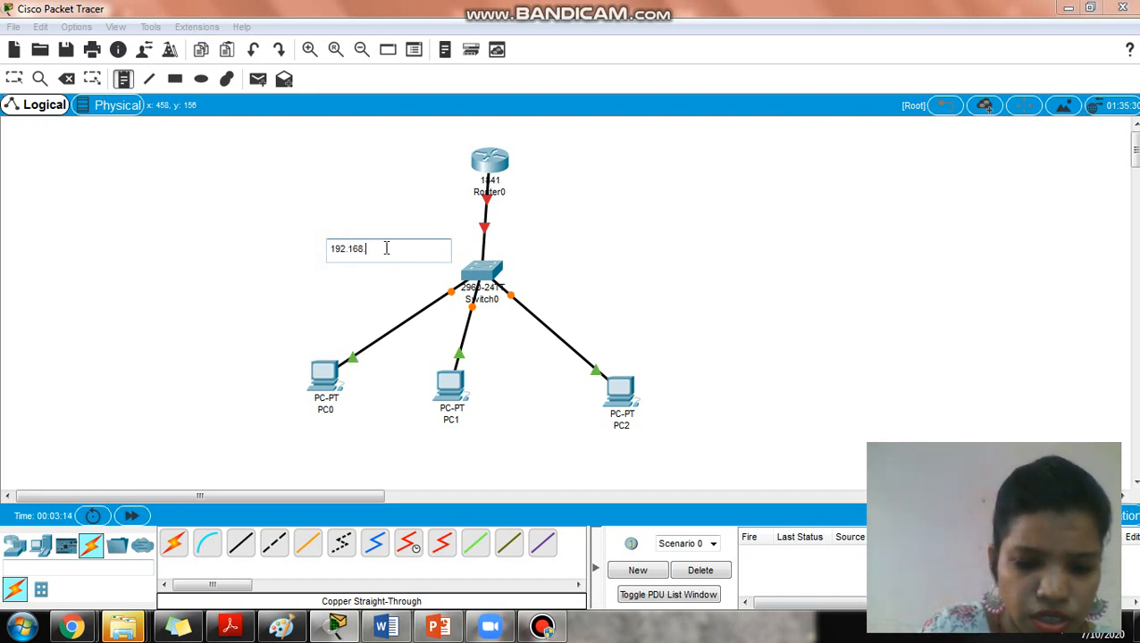
{"action": "type", "text": ".10.1"}
{"action": "type", "text": "192.168.10.2"}
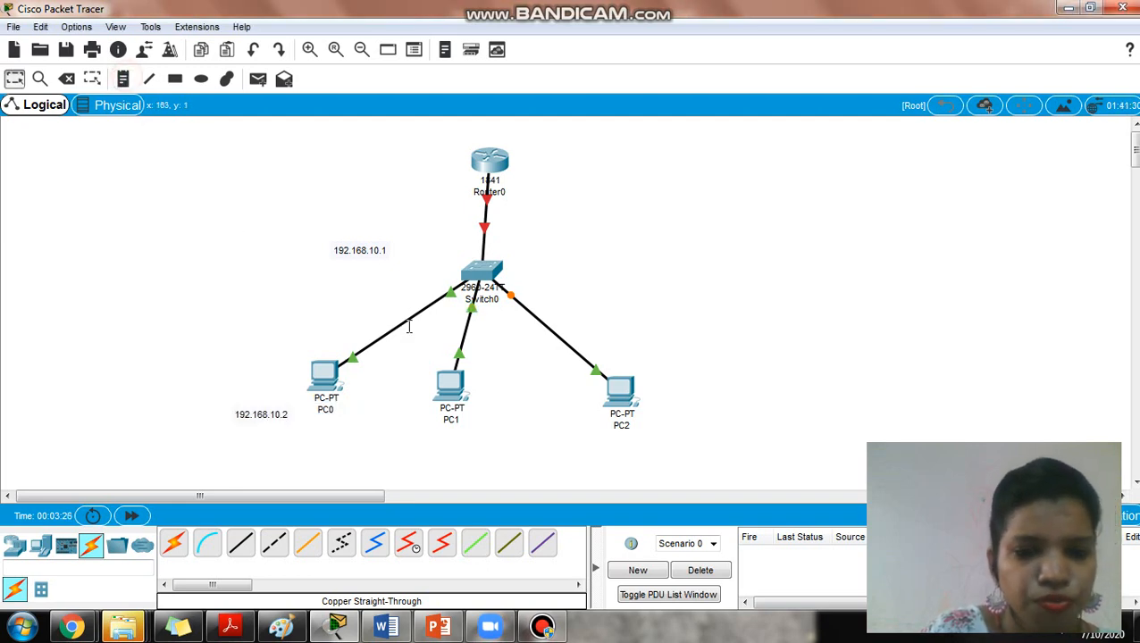
{"action": "mouse_move", "coordinate": [441, 448]}
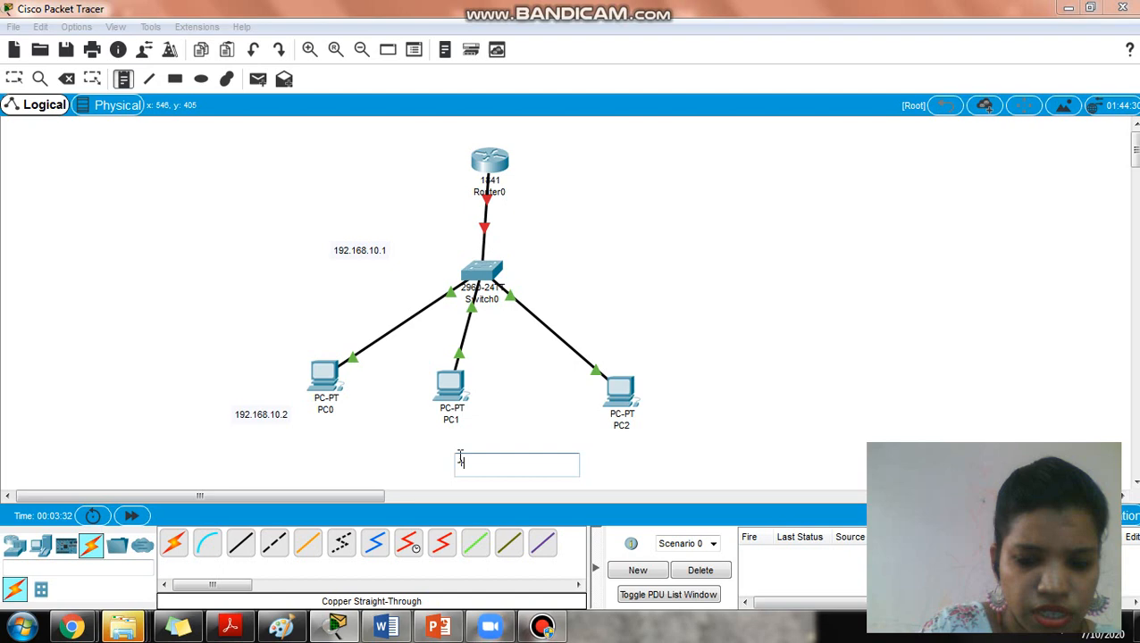
{"action": "type", "text": "192.168.10.3"}
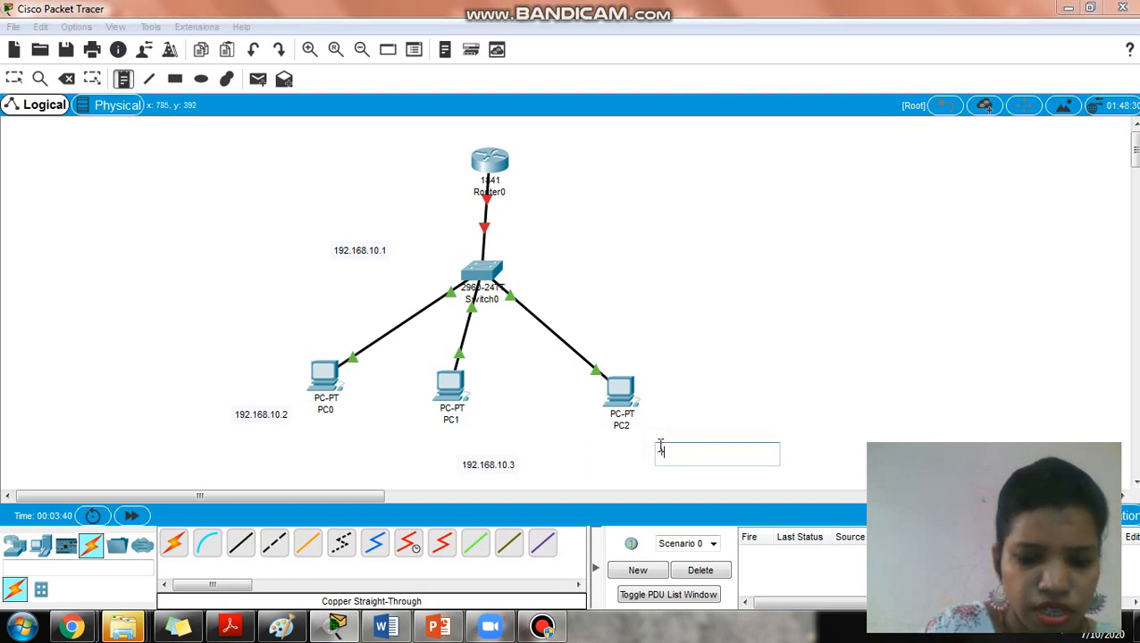
{"action": "type", "text": "192.168.10.4"}
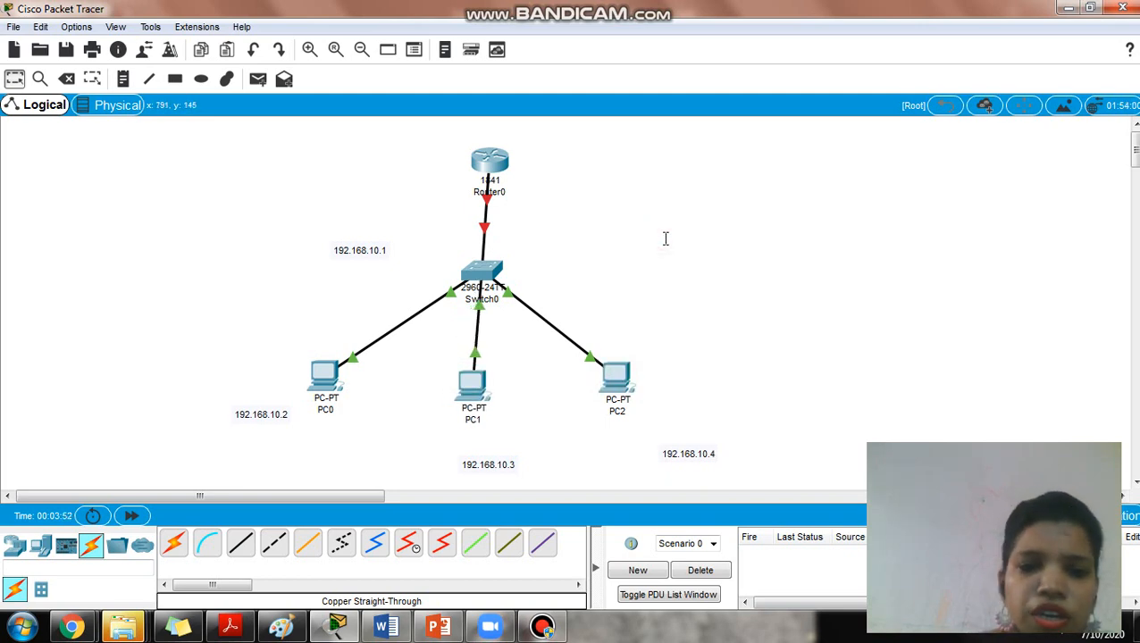
{"action": "mouse_move", "coordinate": [413, 312]}
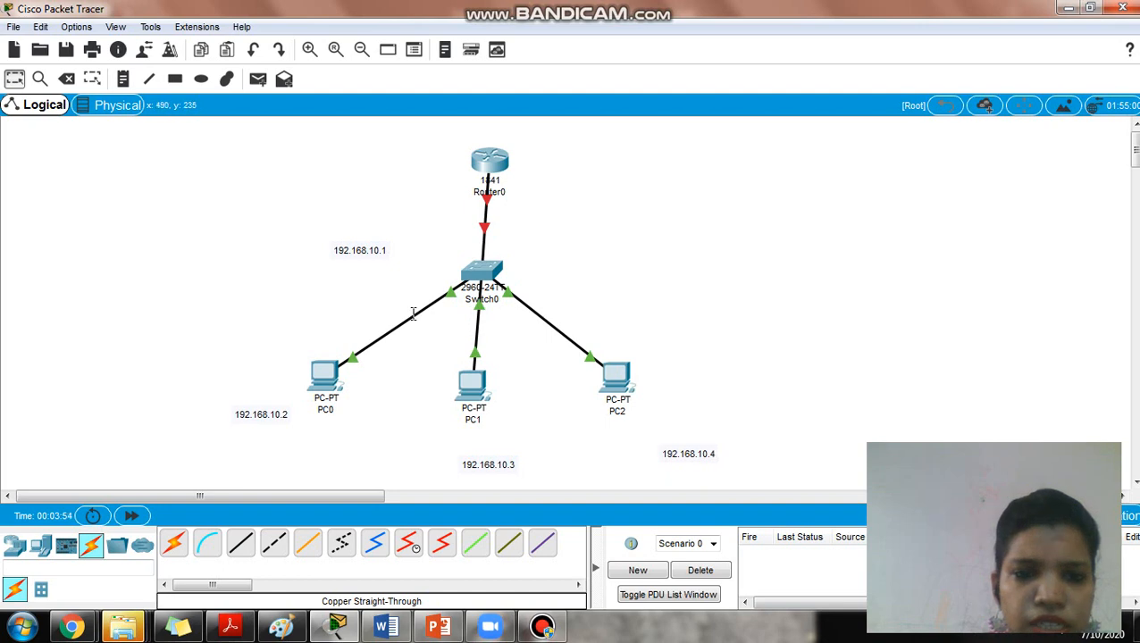
{"action": "mouse_move", "coordinate": [298, 394]}
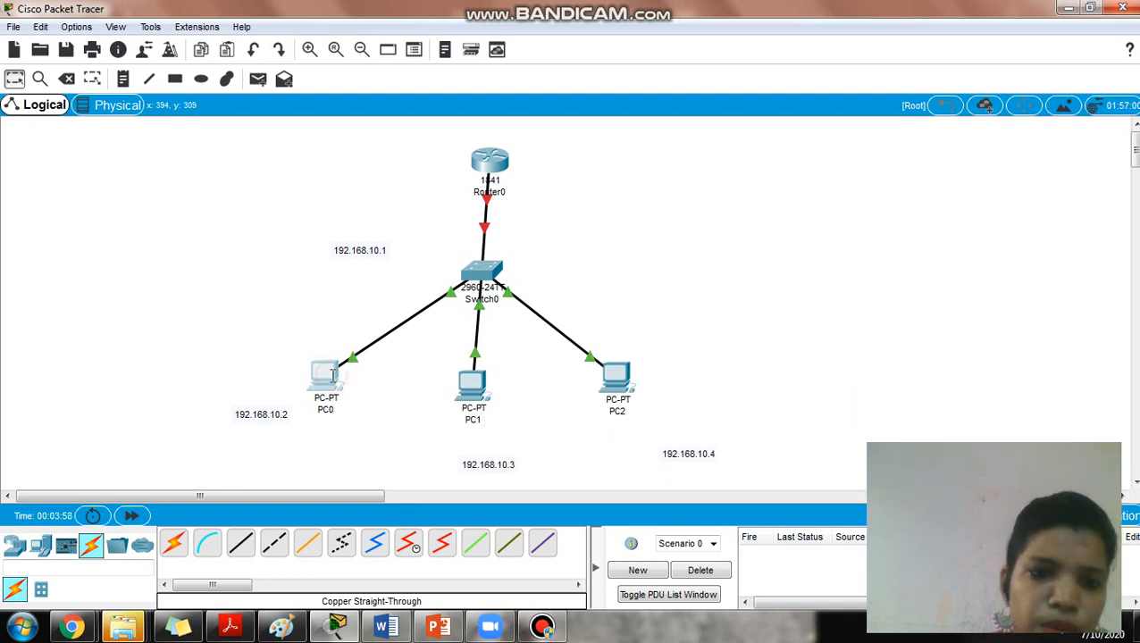
In PC0's IP Configuration, enter 192.168.10.2, mask 255.255.255.0, gateway 192.168.10.1, then close
{"action": "double_click", "coordinate": [325, 375]}
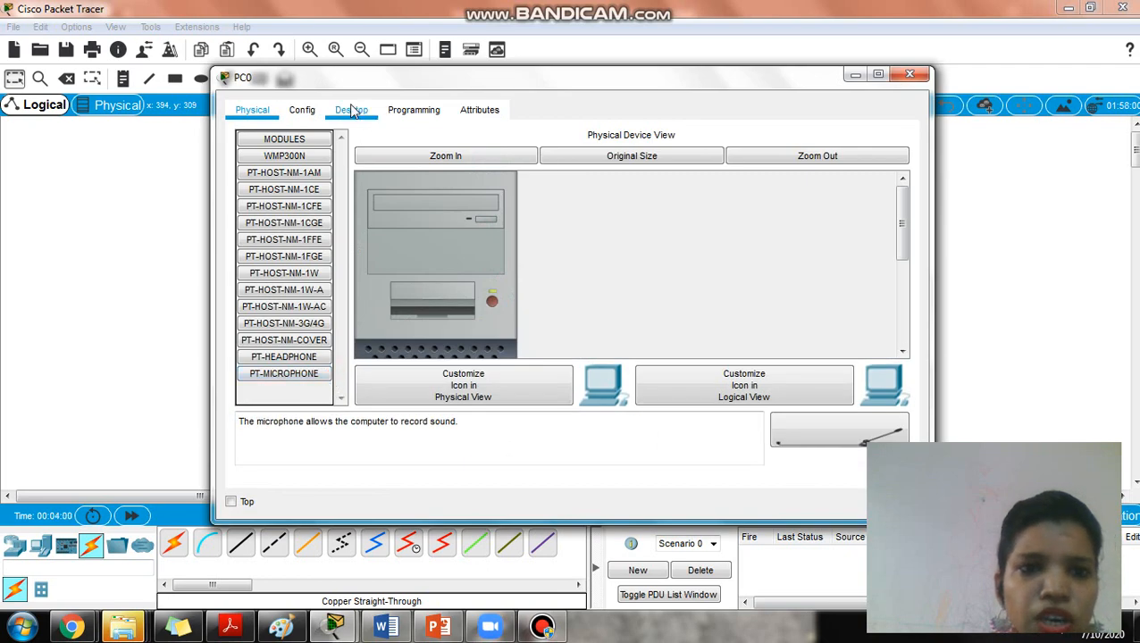
{"action": "left_click", "coordinate": [351, 109]}
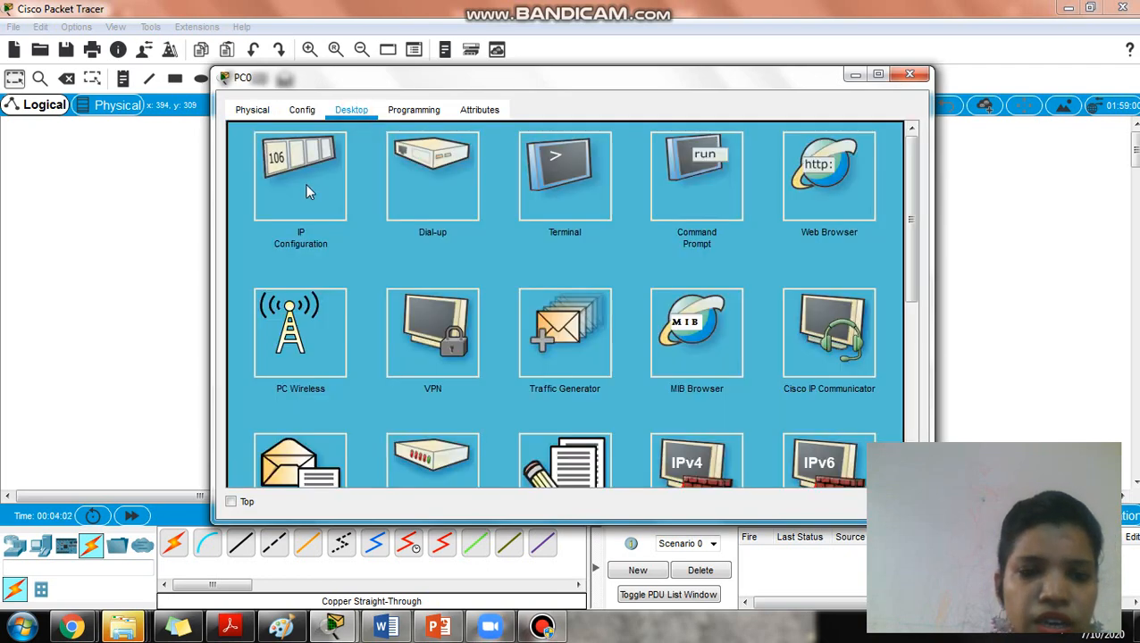
{"action": "left_click", "coordinate": [300, 175]}
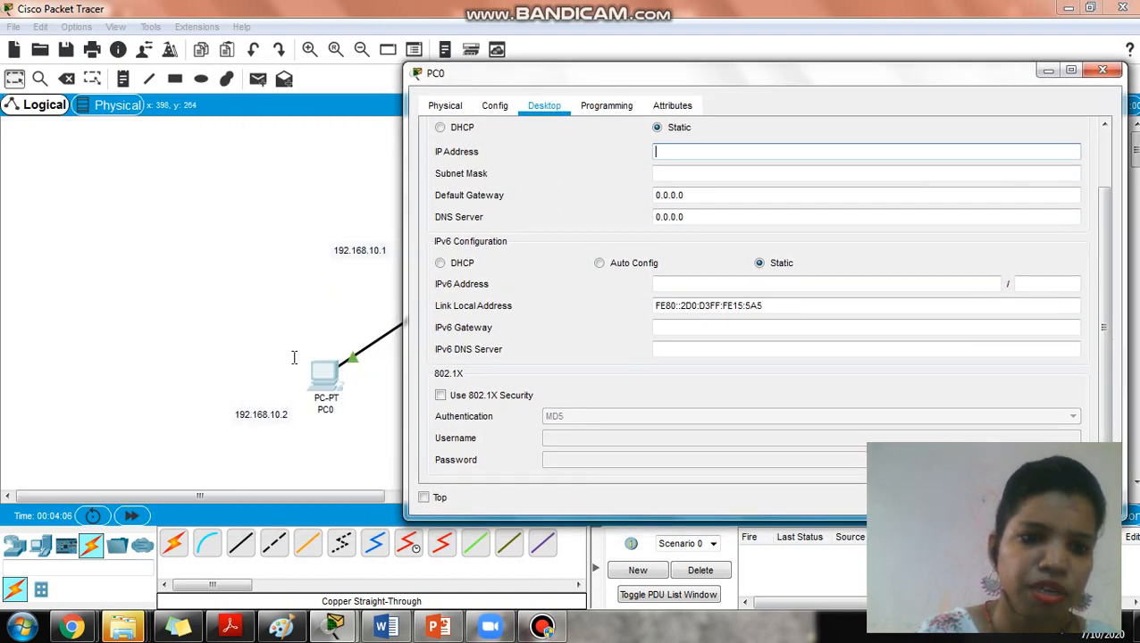
{"action": "mouse_move", "coordinate": [296, 419]}
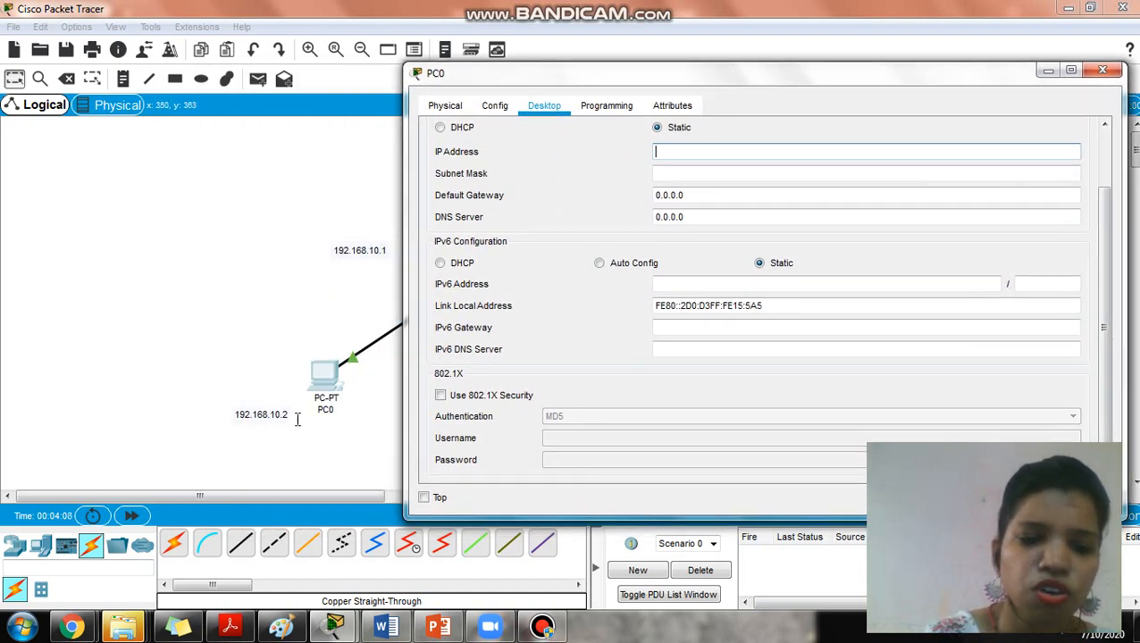
{"action": "type", "text": "19"}
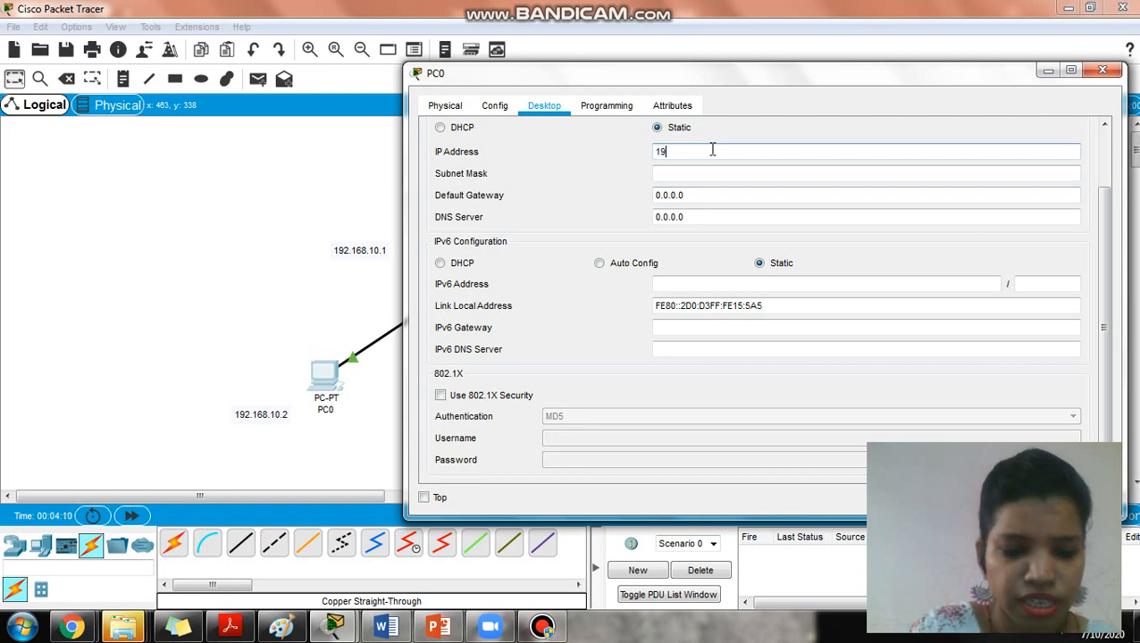
{"action": "type", "text": "2.168.10.2"}
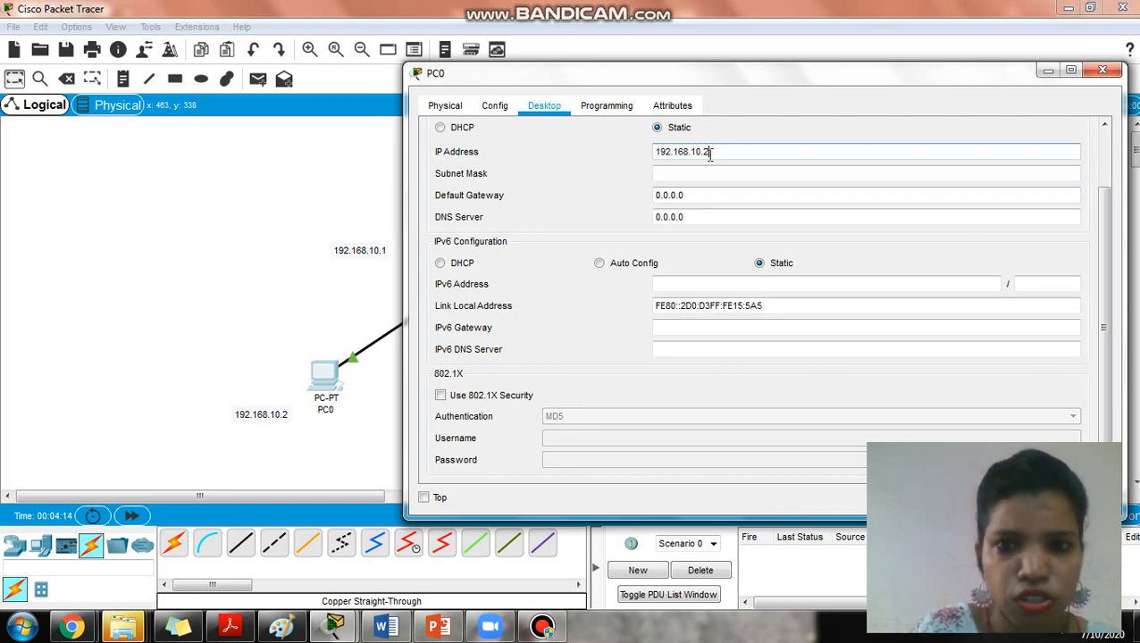
{"action": "left_click", "coordinate": [700, 195]}
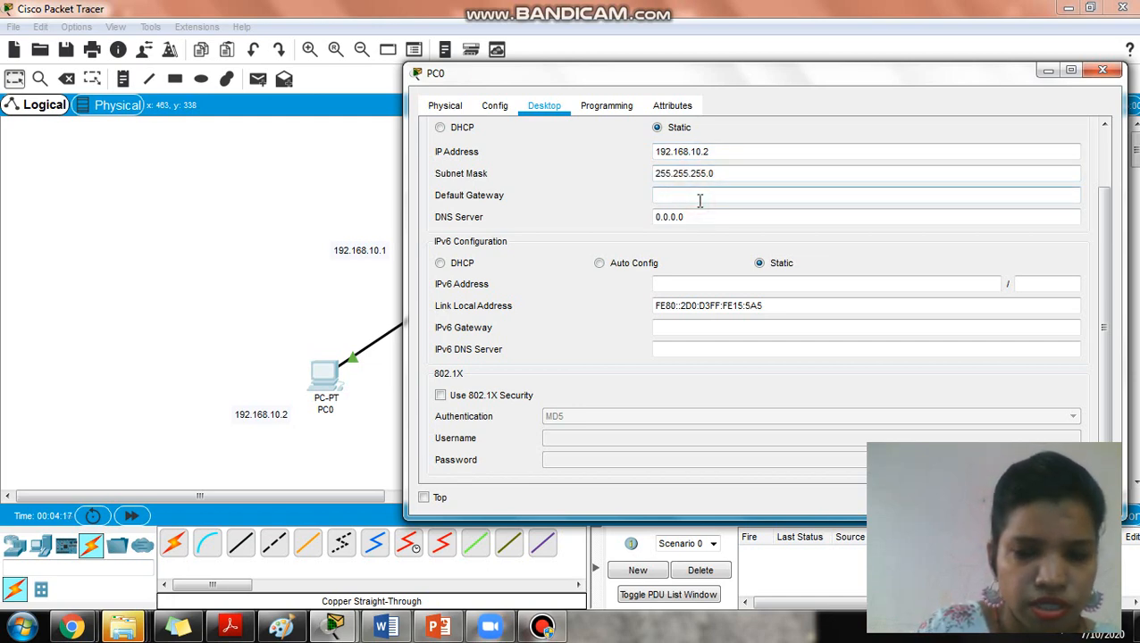
{"action": "type", "text": "192.168.10"}
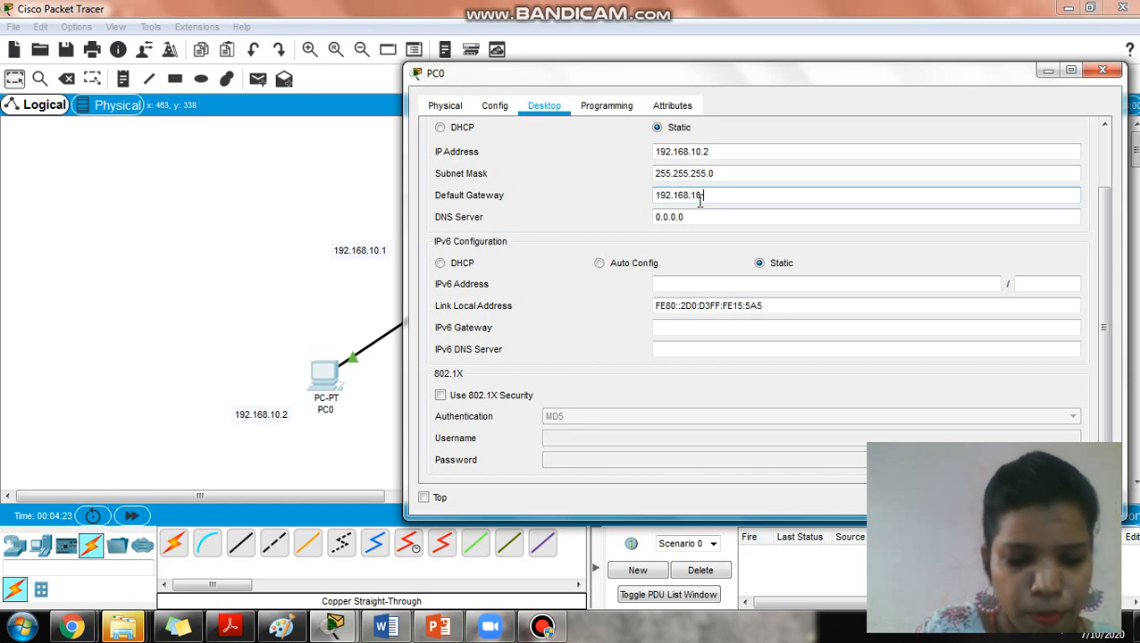
{"action": "type", "text": "1"}
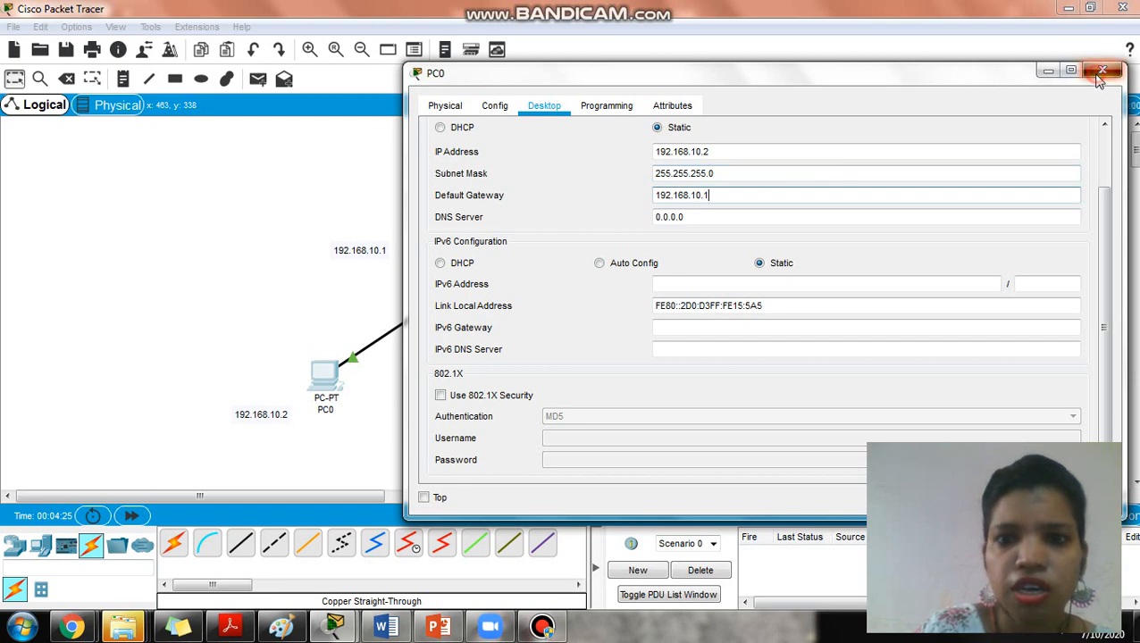
{"action": "left_click", "coordinate": [1103, 71]}
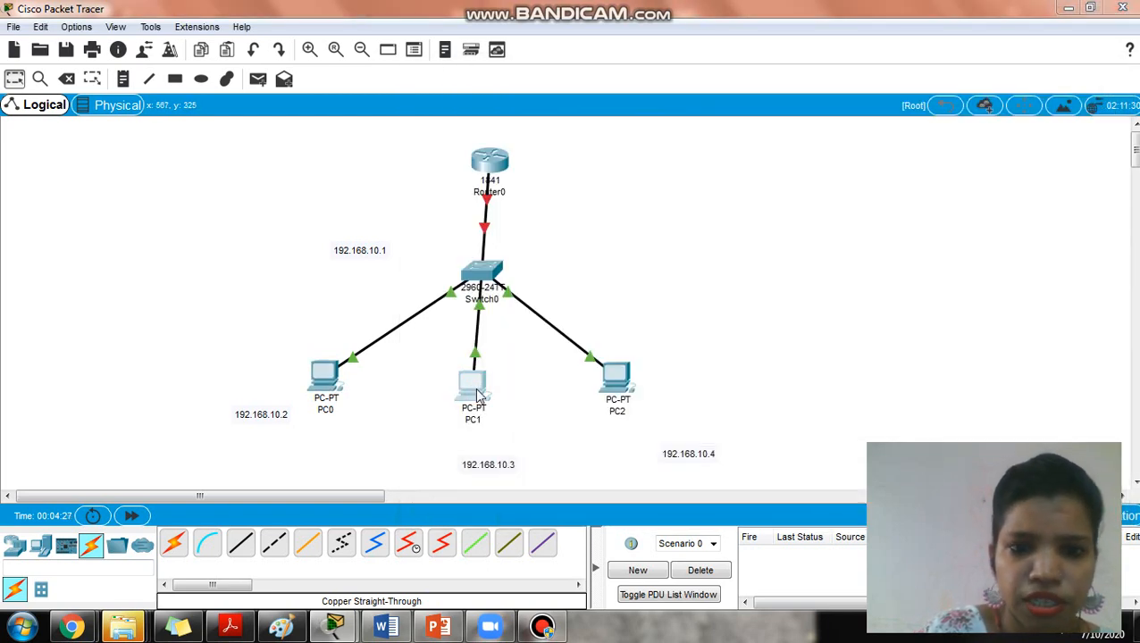
In PC1's IP Configuration, enter 192.168.10.3 with gateway 192.168.10.1, then close
{"action": "double_click", "coordinate": [472, 384]}
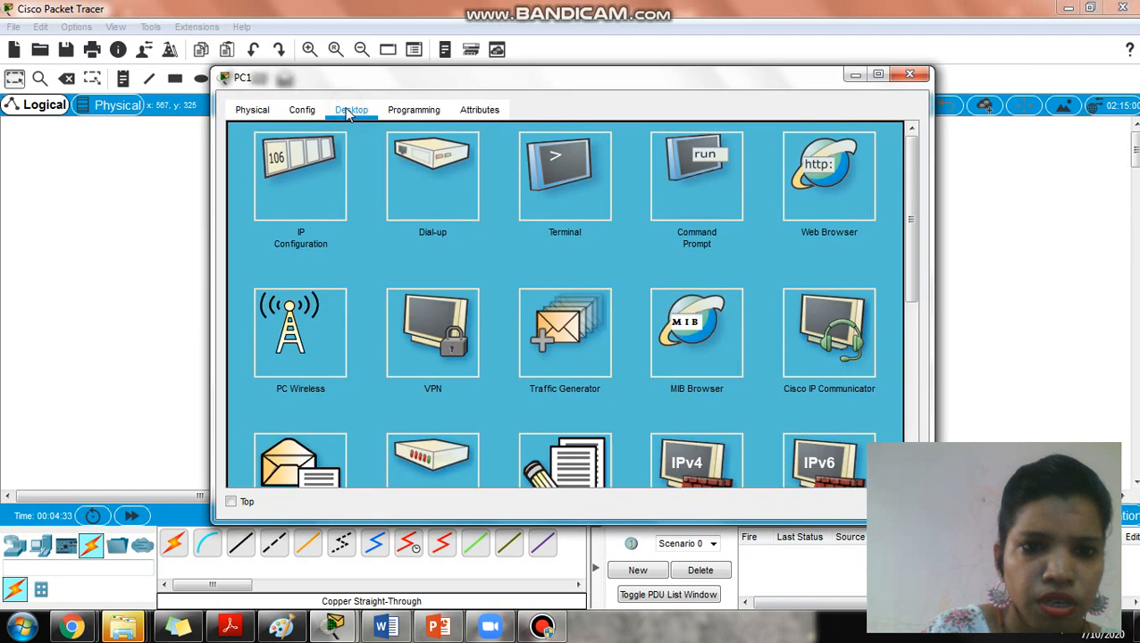
{"action": "left_click", "coordinate": [300, 175]}
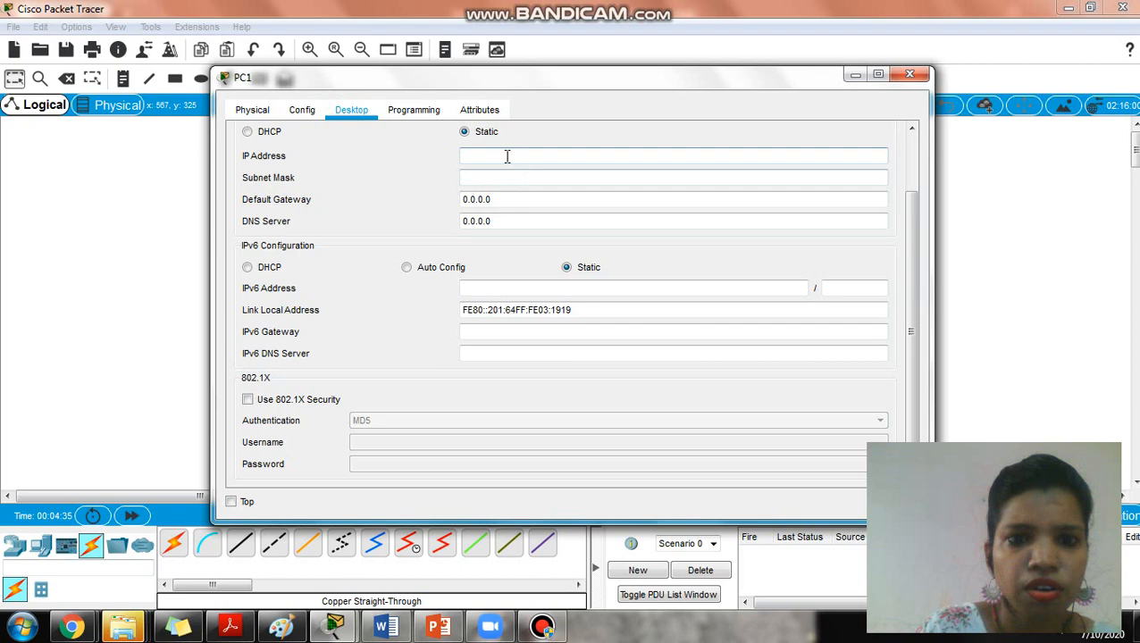
{"action": "type", "text": "192."}
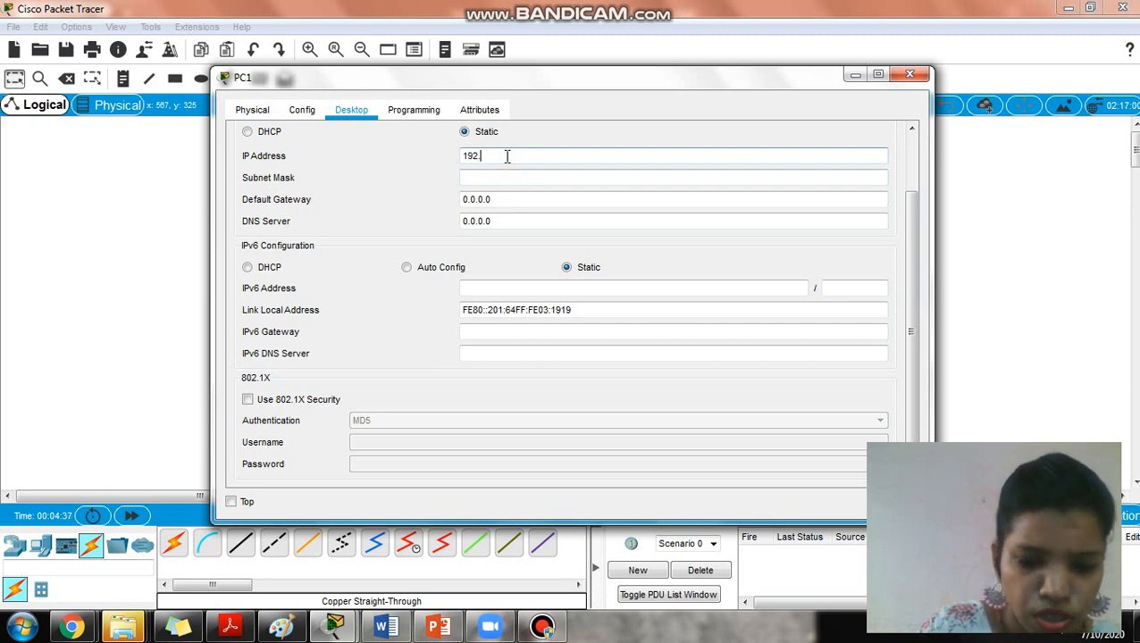
{"action": "type", "text": "168."}
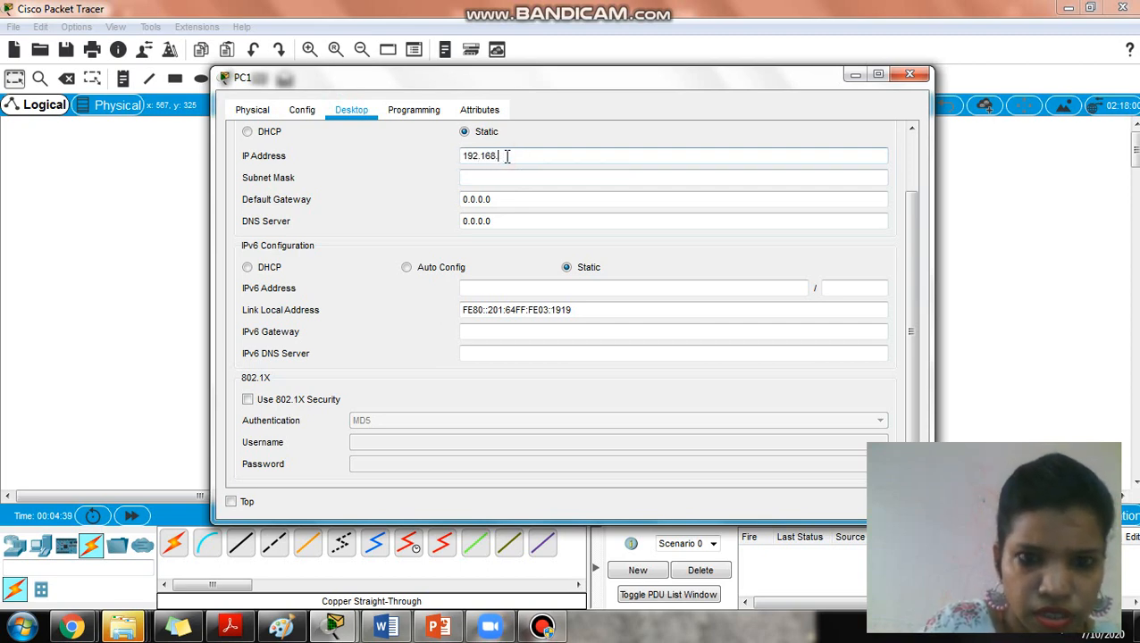
{"action": "type", "text": "10.3"}
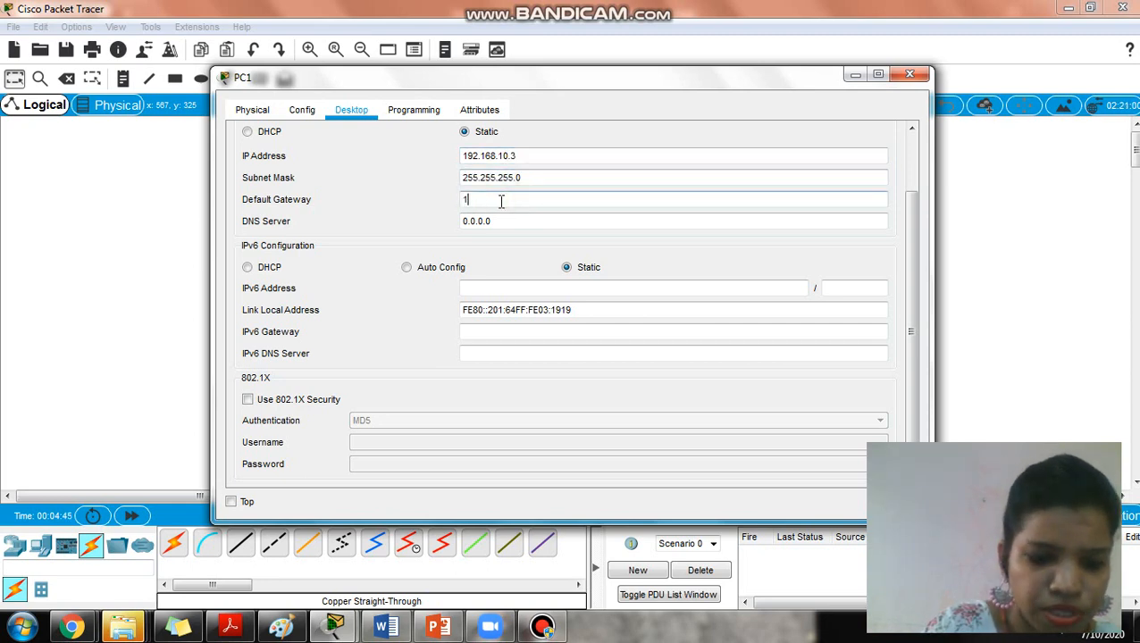
{"action": "type", "text": "92"}
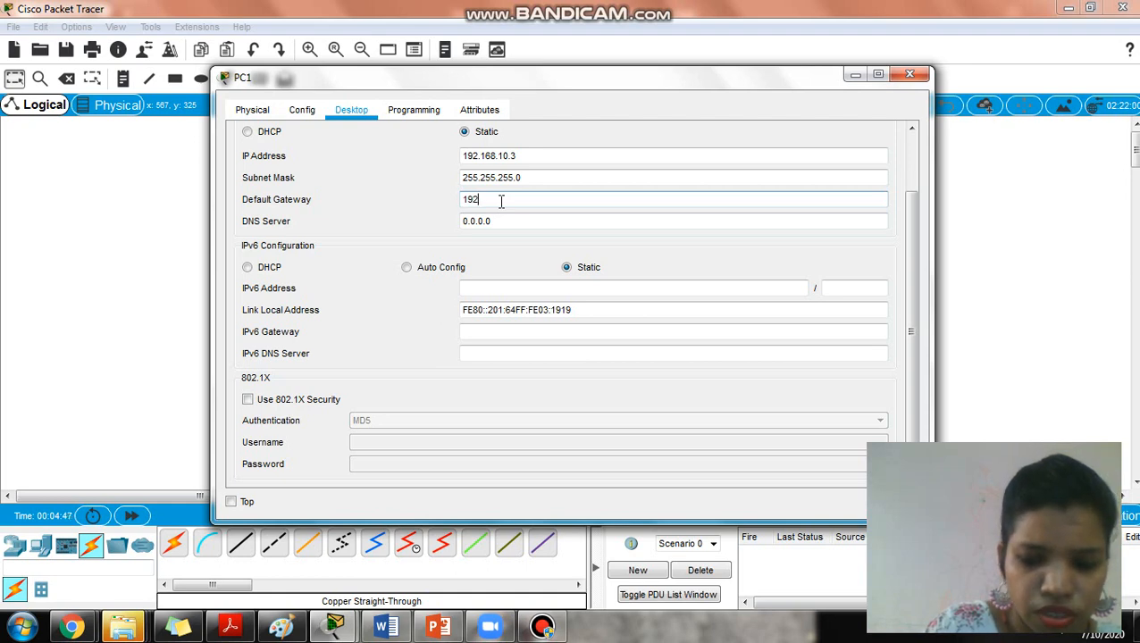
{"action": "type", "text": ".168."}
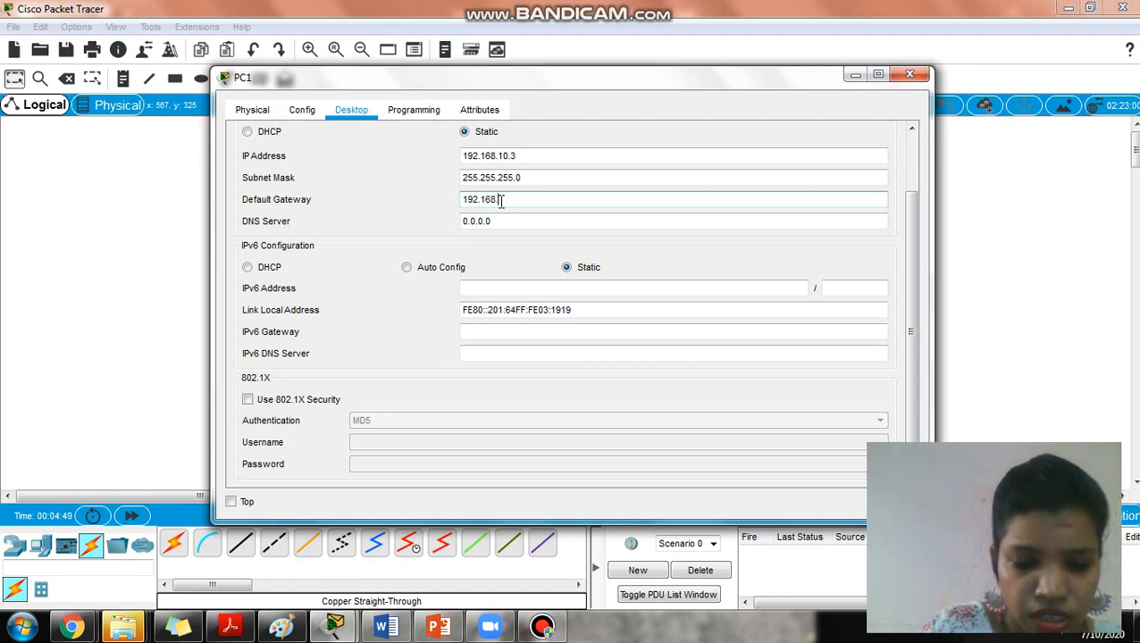
{"action": "type", "text": "10.1"}
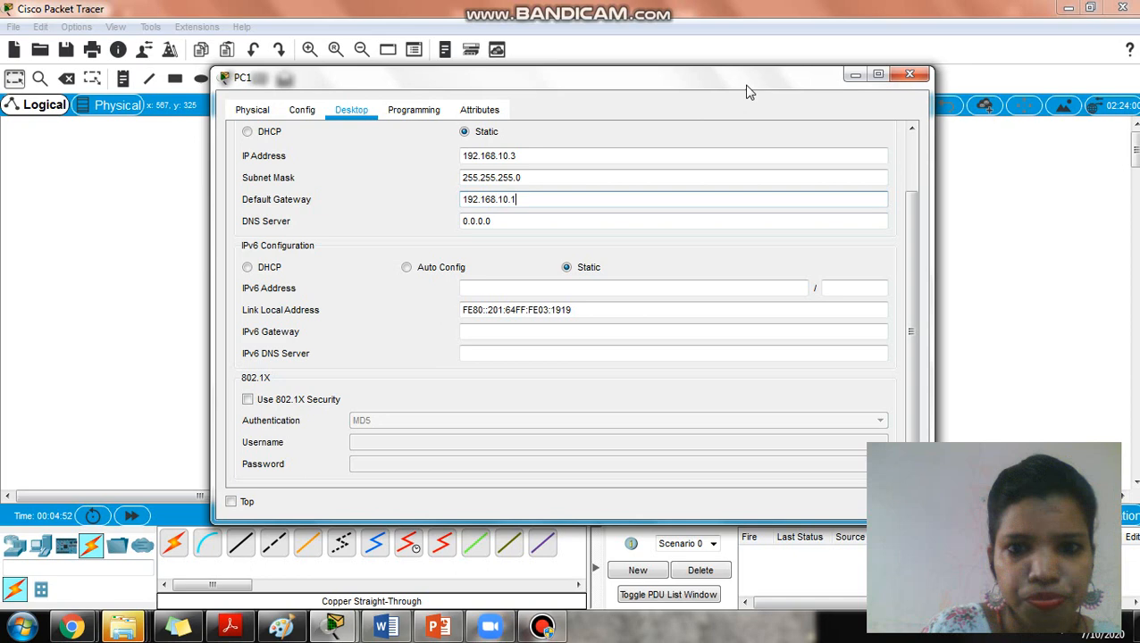
{"action": "left_click", "coordinate": [909, 73]}
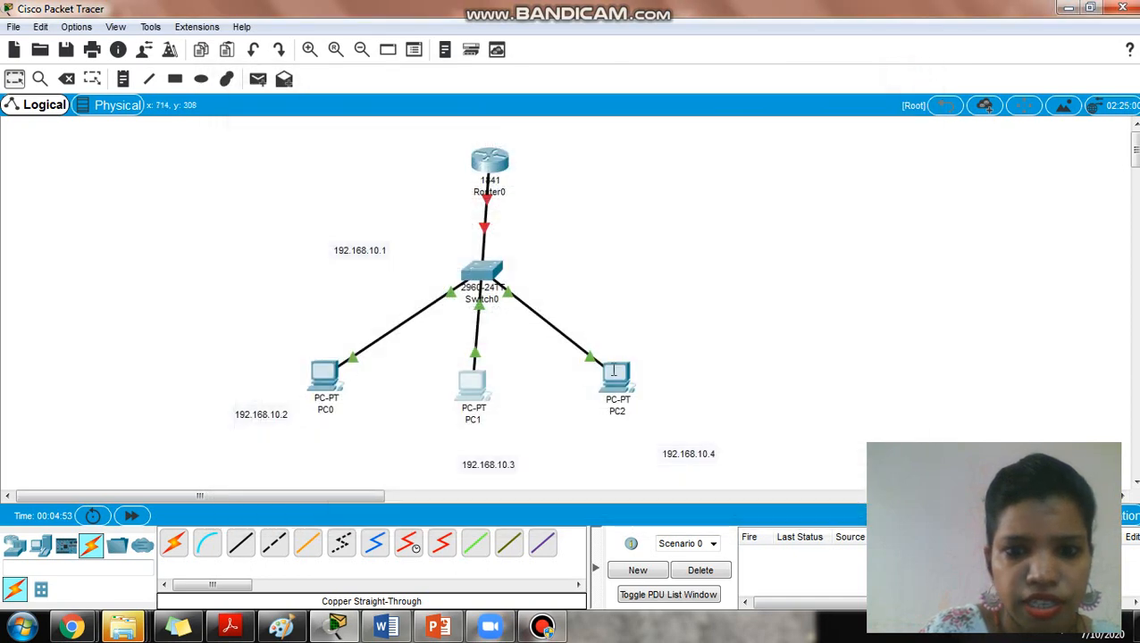
Enter address 192.168.10.4 and gateway 192.168.10.1 in PC2's IP Configuration, then close
{"action": "double_click", "coordinate": [617, 380]}
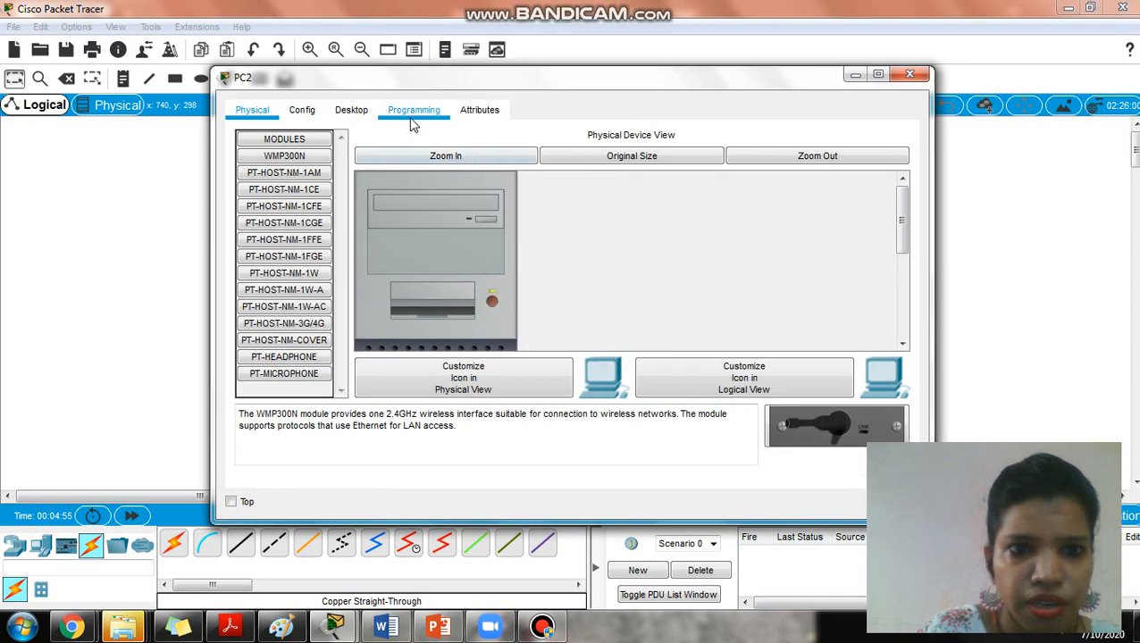
{"action": "left_click", "coordinate": [352, 109]}
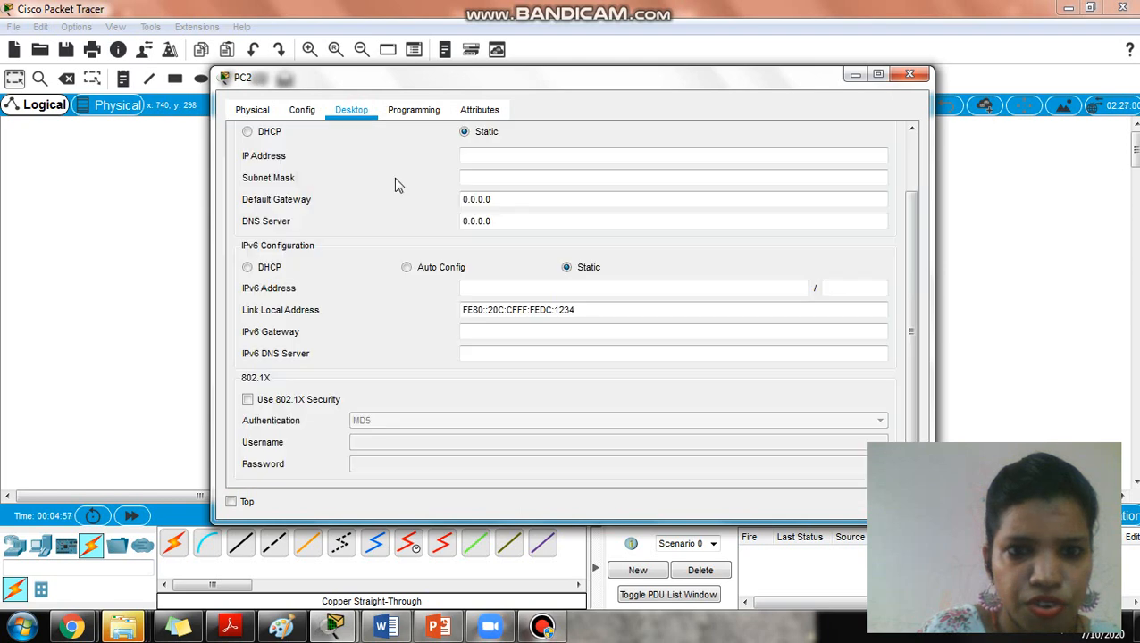
{"action": "type", "text": "192"}
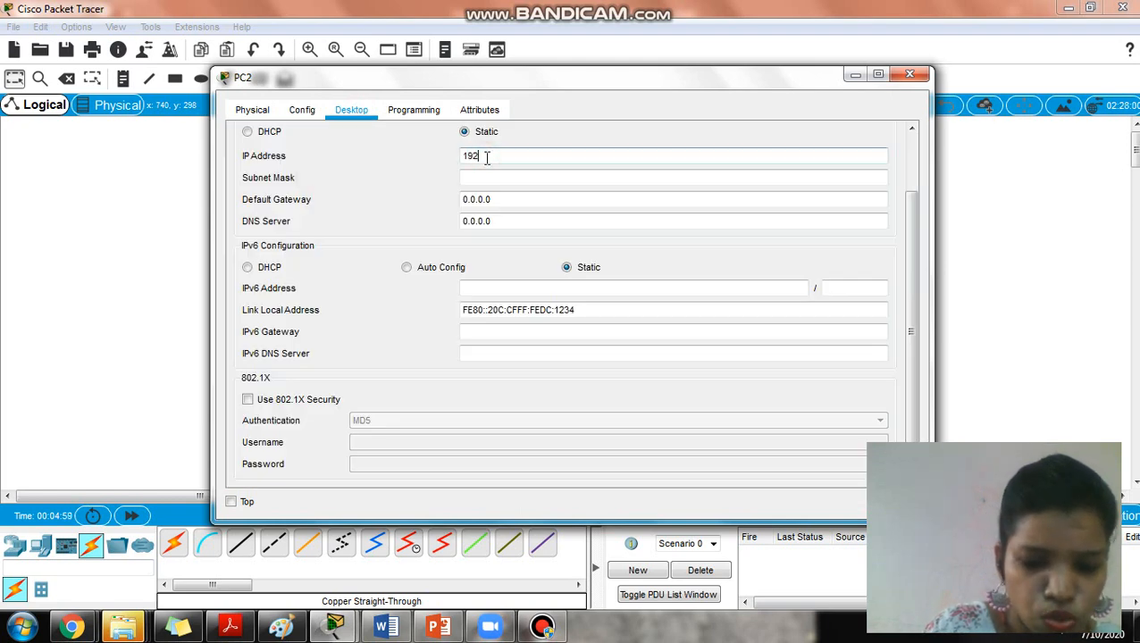
{"action": "type", "text": ".168."}
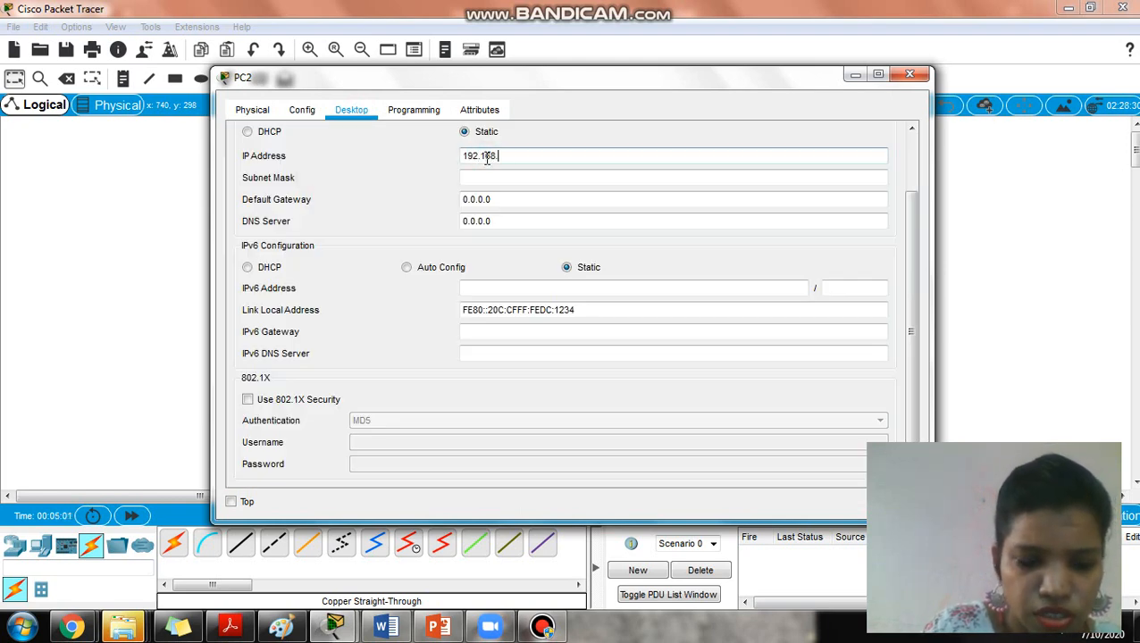
{"action": "type", "text": "10.4"}
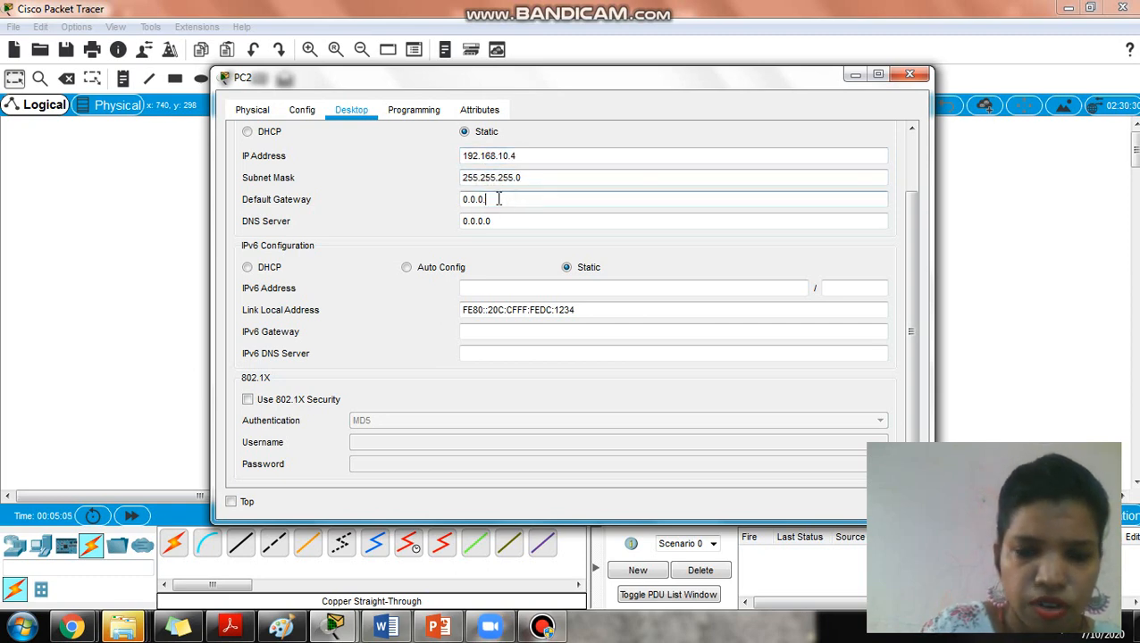
{"action": "type", "text": "192"}
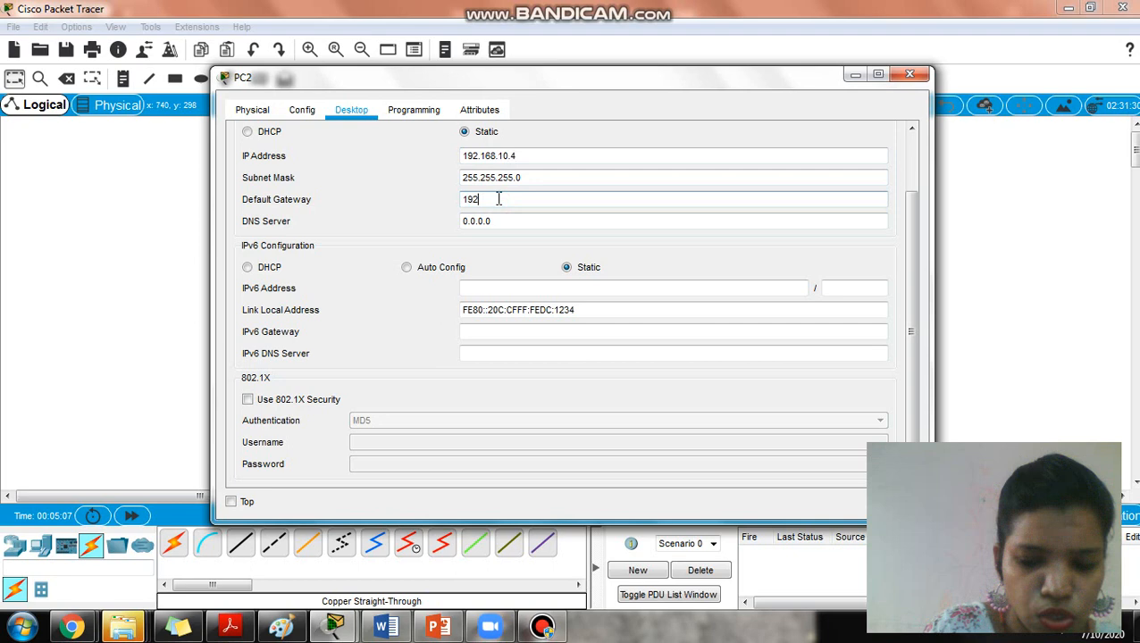
{"action": "type", "text": ".168."}
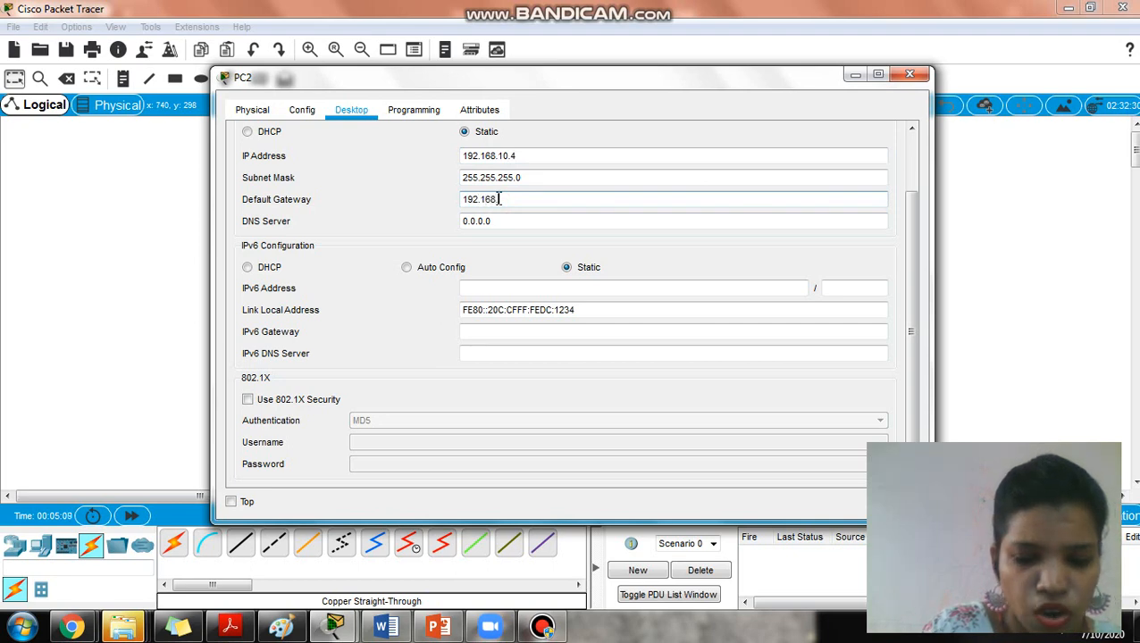
{"action": "type", "text": "10.1"}
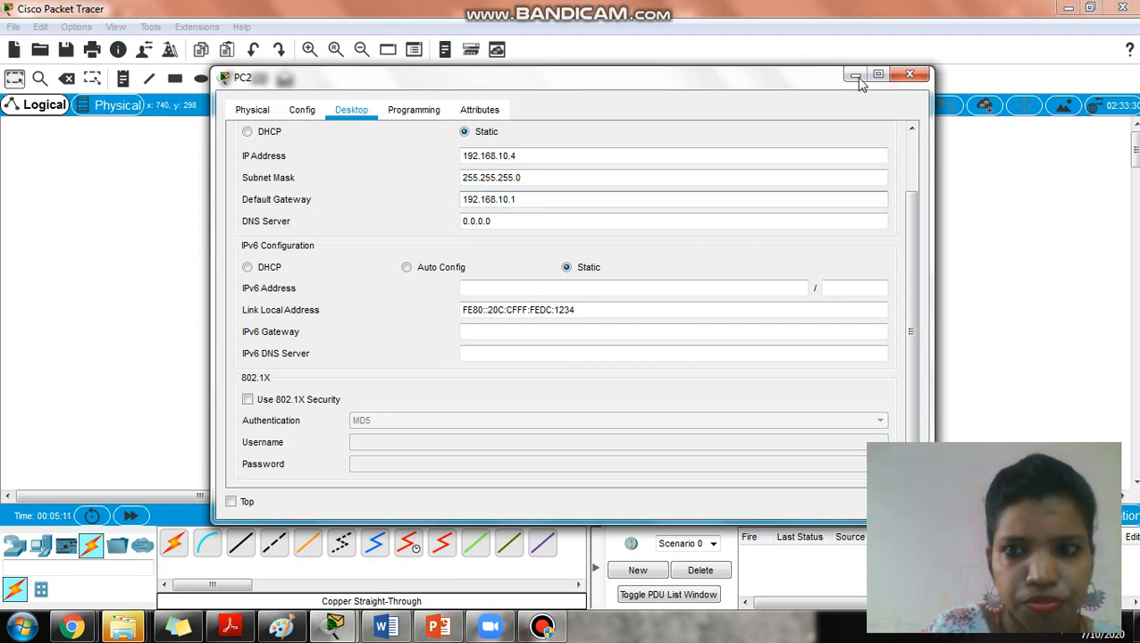
{"action": "left_click", "coordinate": [910, 73]}
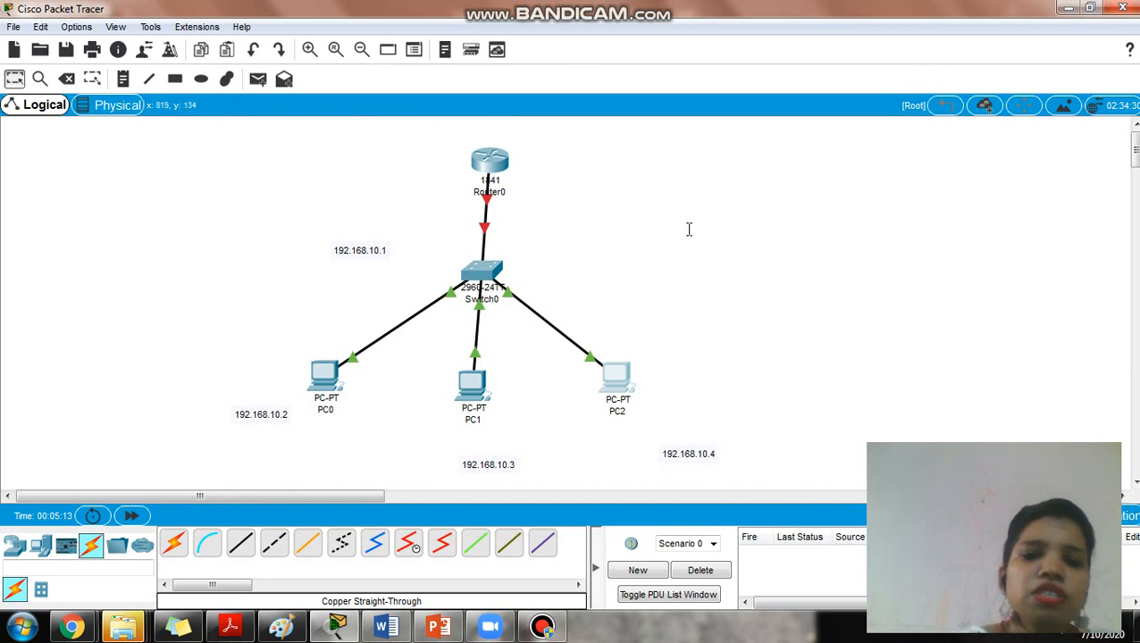
Bring up Router0's CLI tab in a maximized window
{"action": "double_click", "coordinate": [490, 160]}
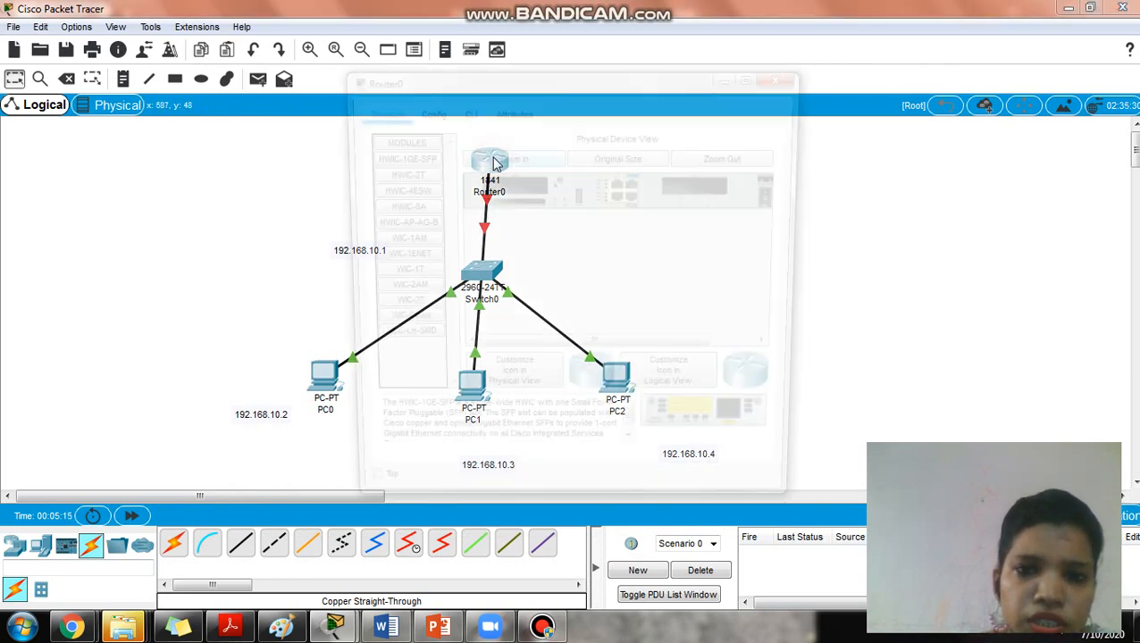
{"action": "left_click", "coordinate": [469, 109]}
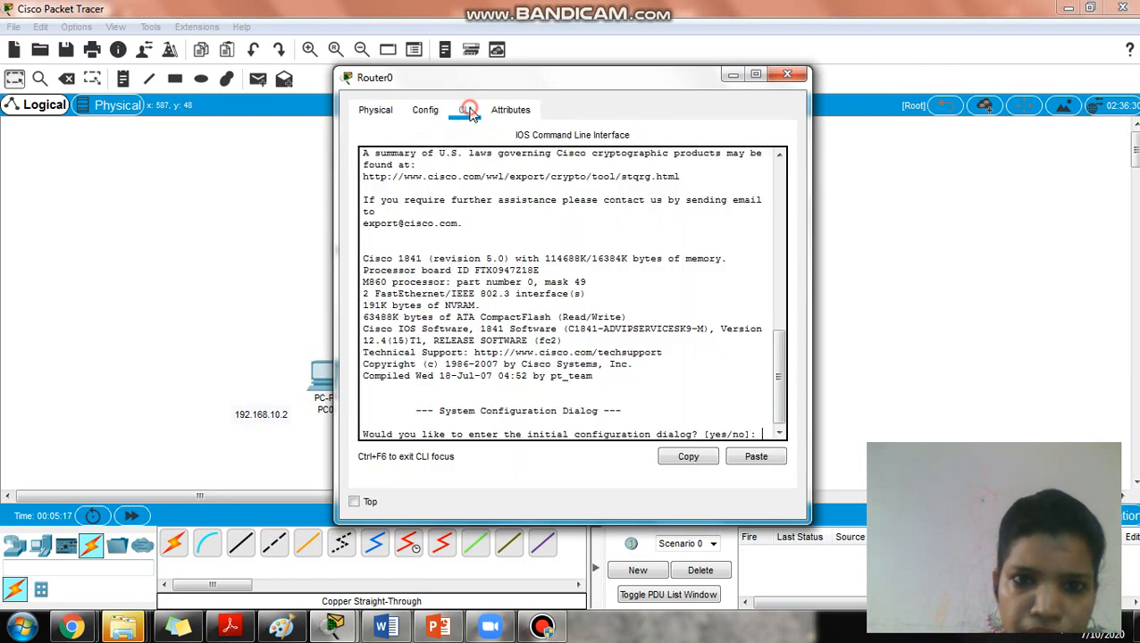
{"action": "left_click", "coordinate": [464, 109]}
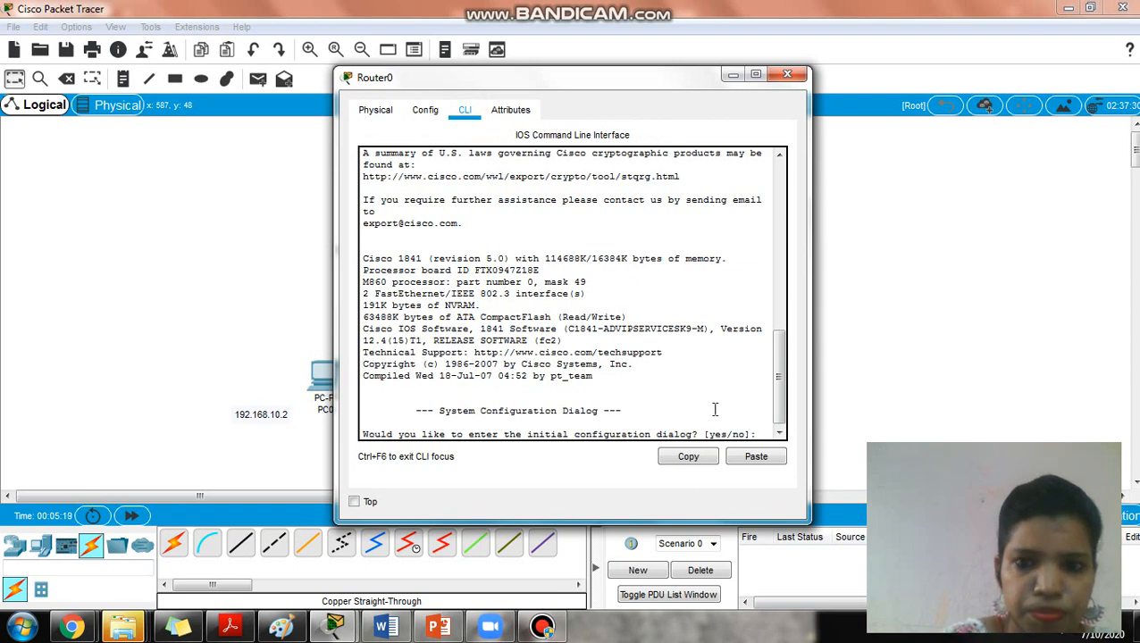
{"action": "left_click", "coordinate": [754, 73]}
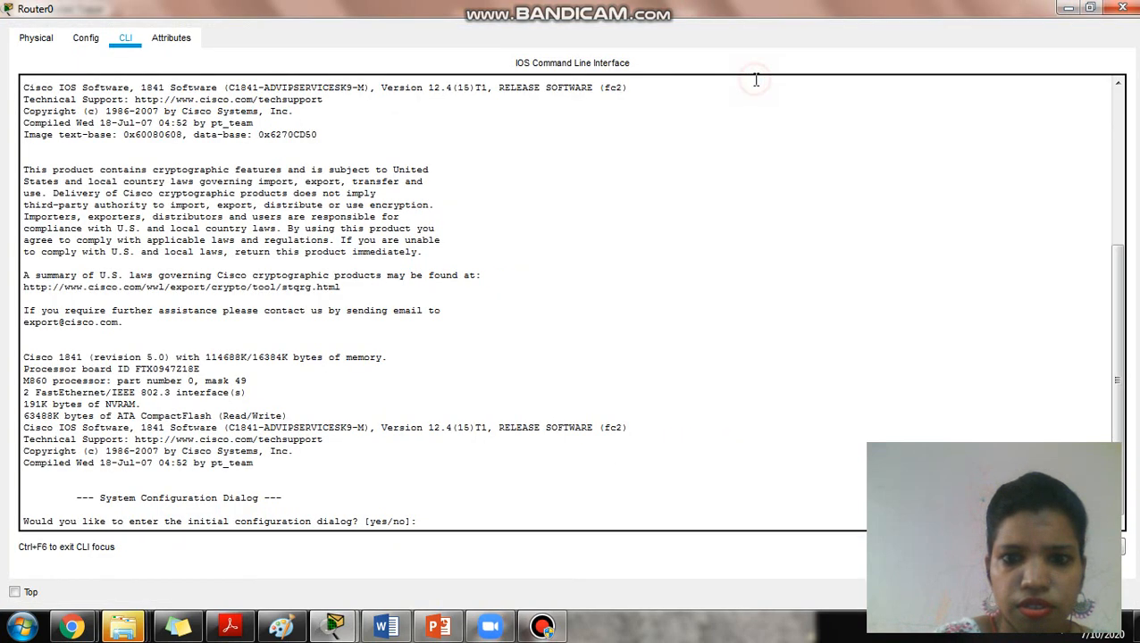
Answer 'no' to initial setup, then enter 'en' and 'conf t' and begin 'int'
{"action": "type", "text": "no"}
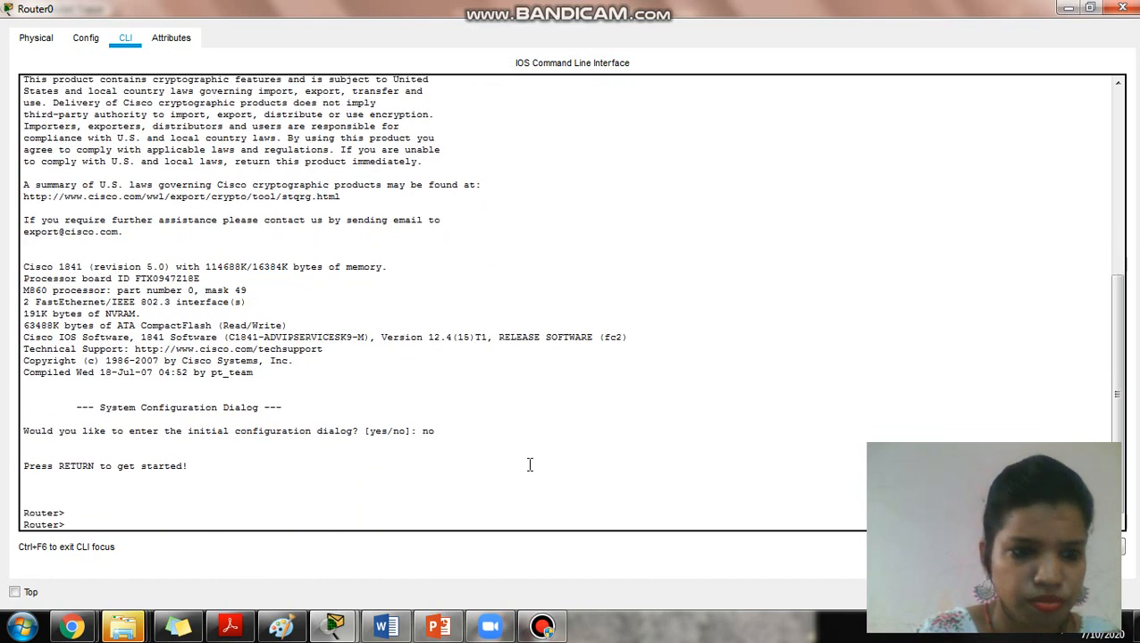
{"action": "type", "text": "en"}
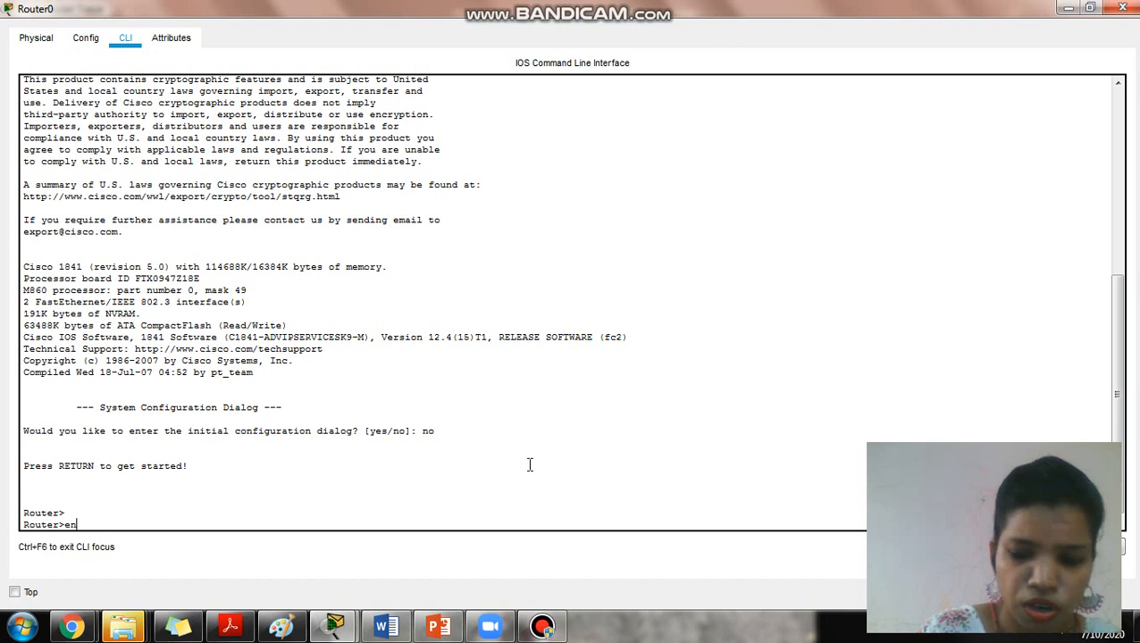
{"action": "key", "text": "Return"}
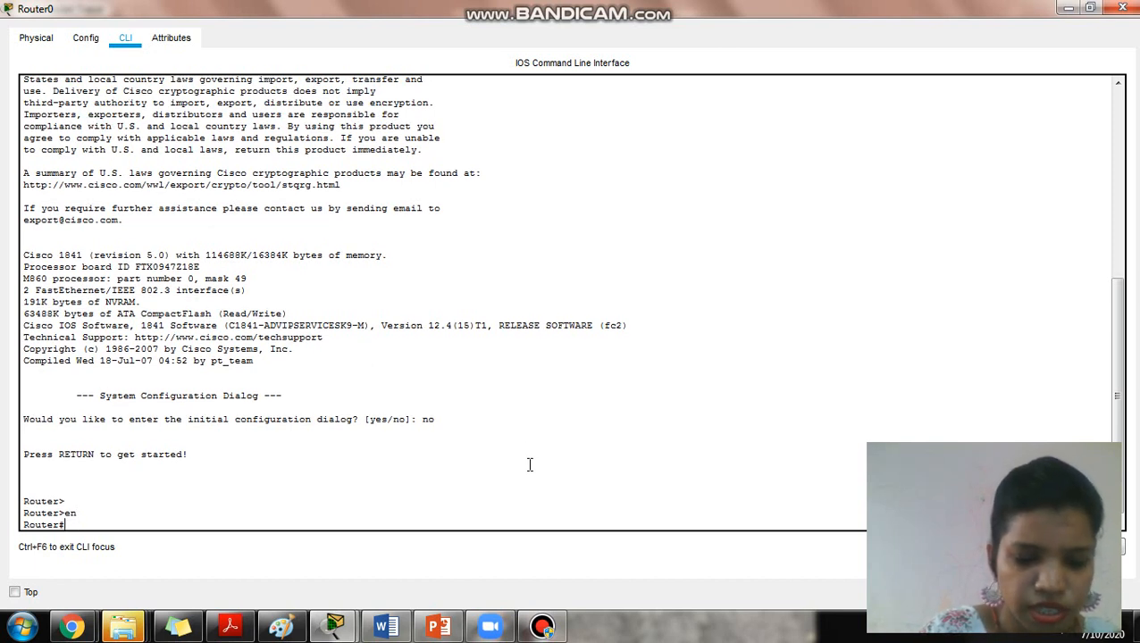
{"action": "type", "text": "con"}
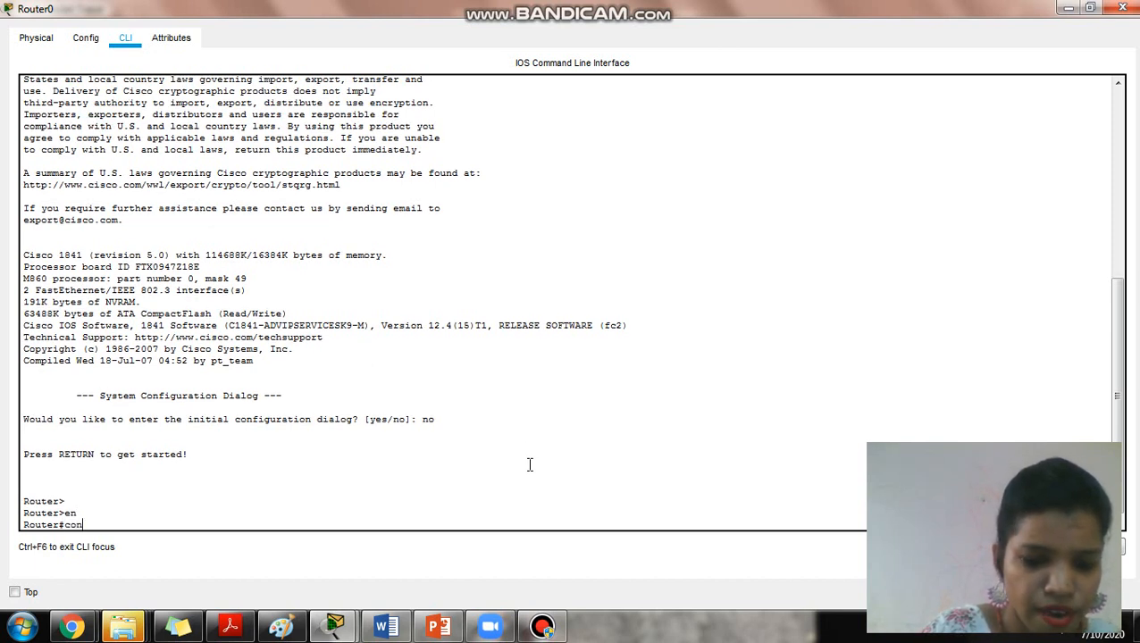
{"action": "key", "text": "Return"}
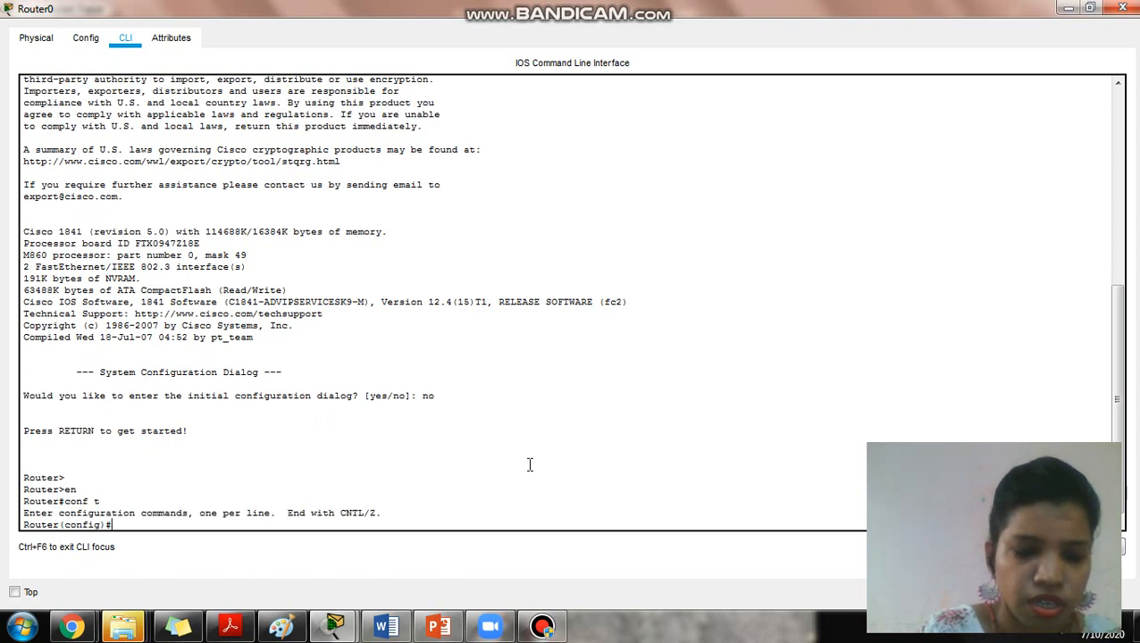
{"action": "type", "text": "int"}
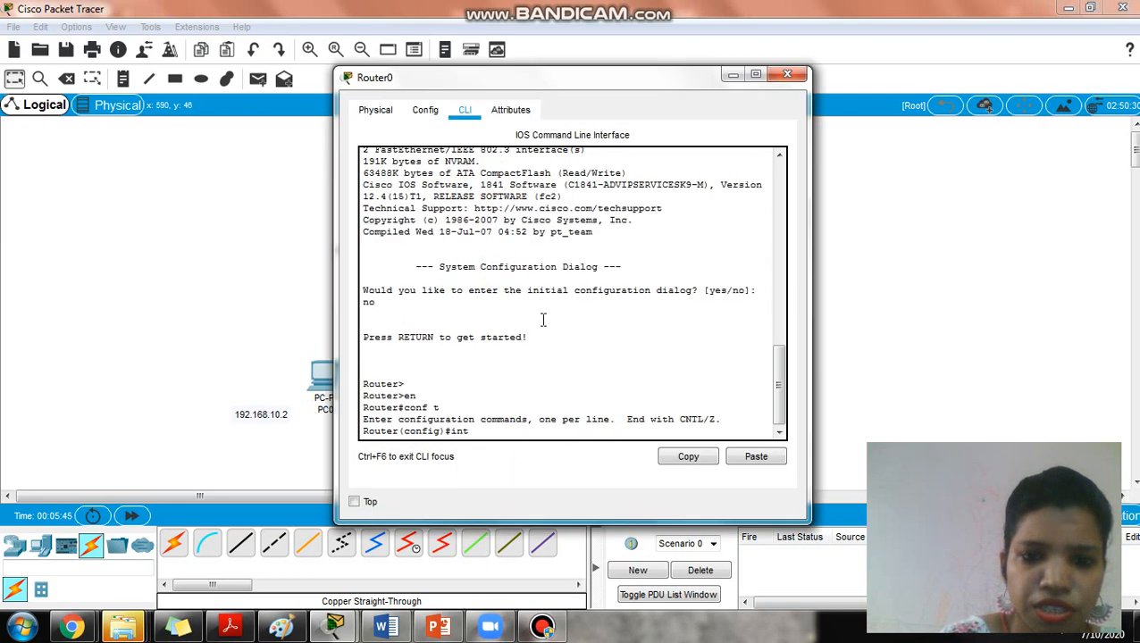
Give Fa0/0 'ip address 192.168.10.1 255.255.255.0', run 'no shut', and close Router0's window
{"action": "type", "text": "fa0/0"}
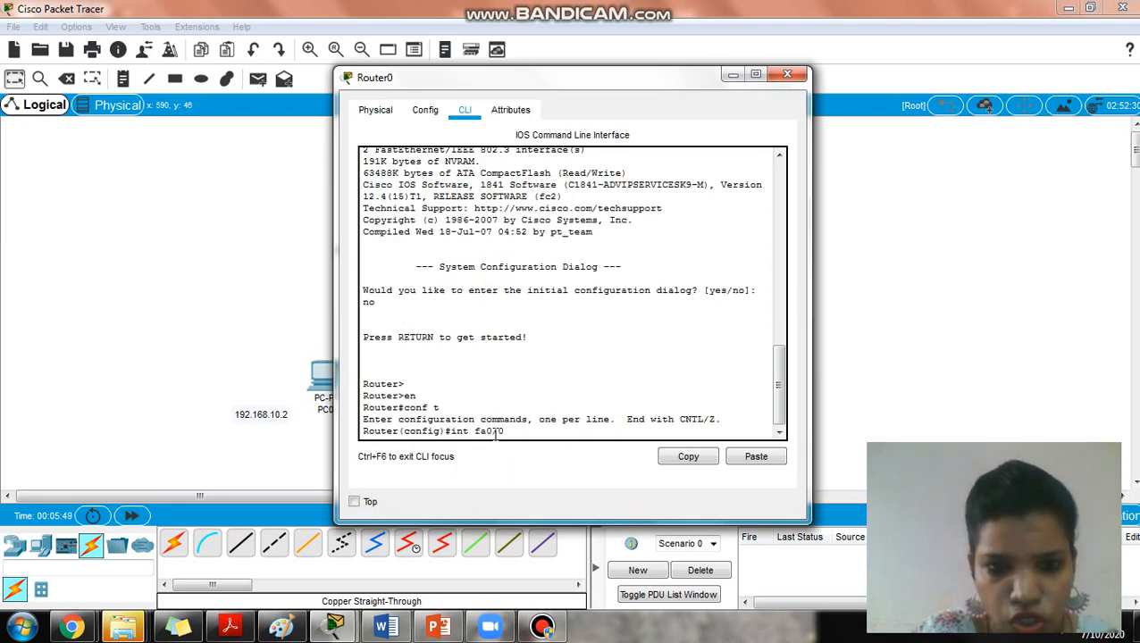
{"action": "key", "text": "Return"}
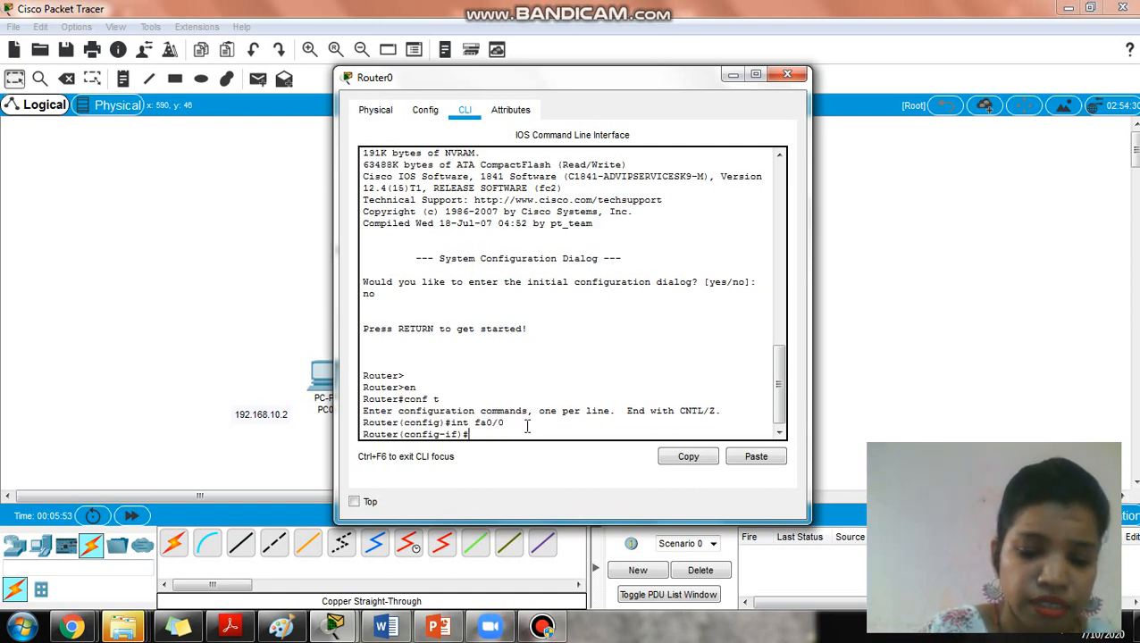
{"action": "type", "text": "ip"}
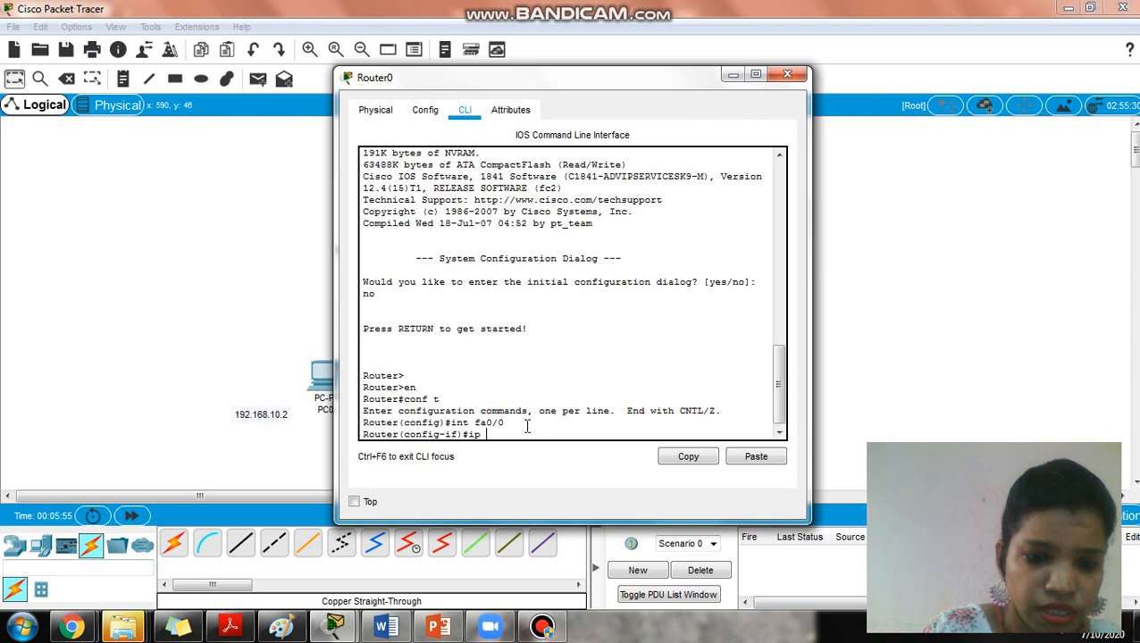
{"action": "type", "text": "address"}
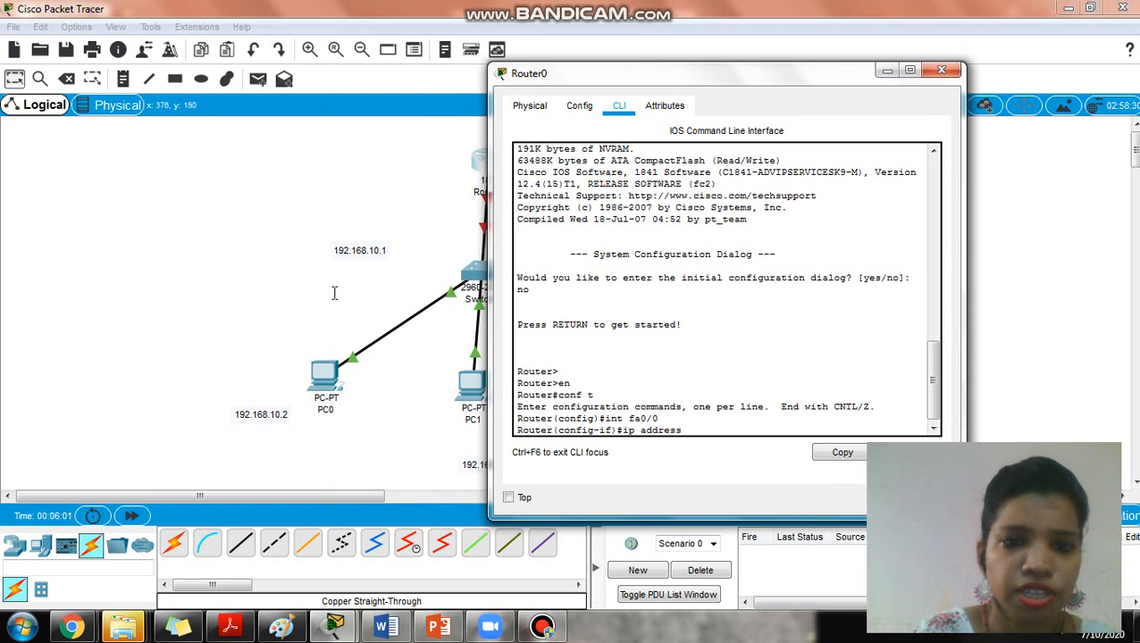
{"action": "type", "text": "1"}
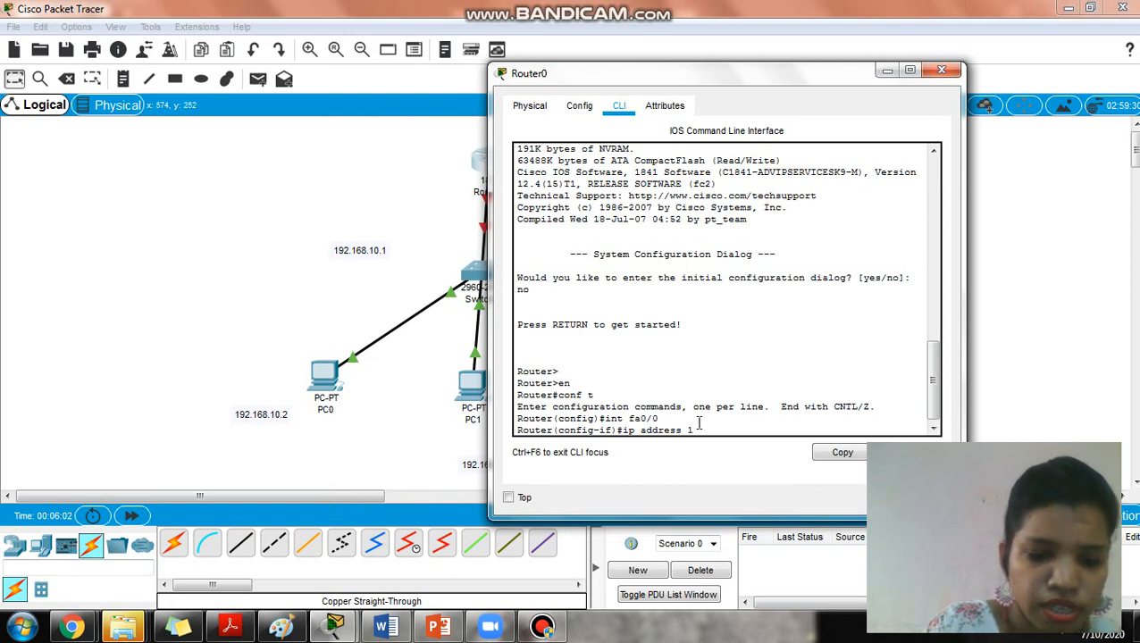
{"action": "type", "text": "92.168.1"}
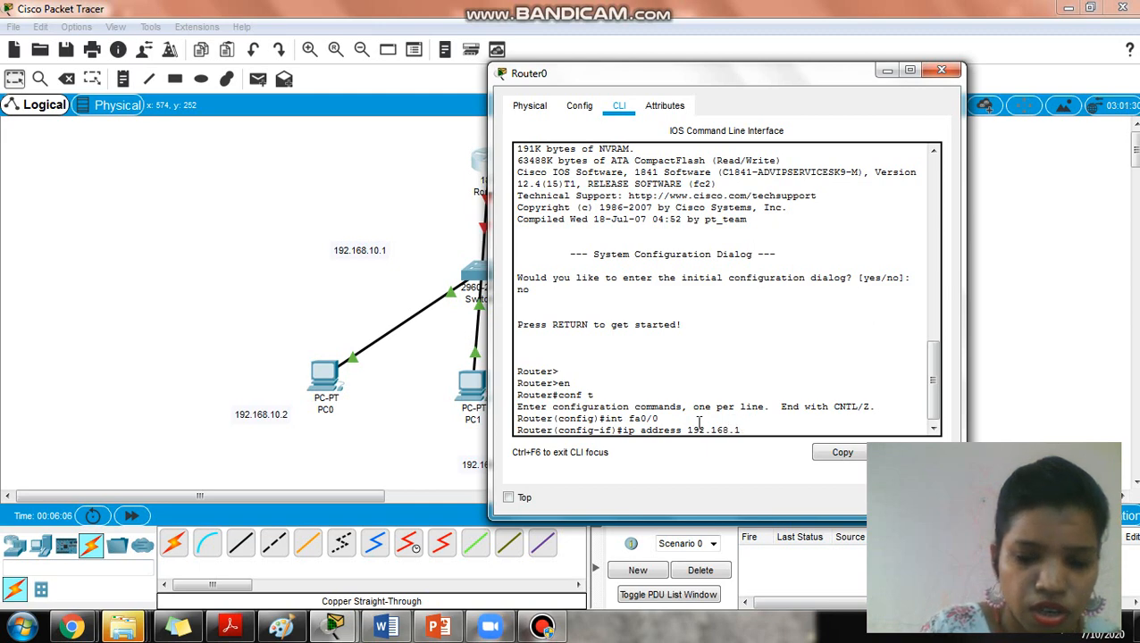
{"action": "type", "text": "0.1"}
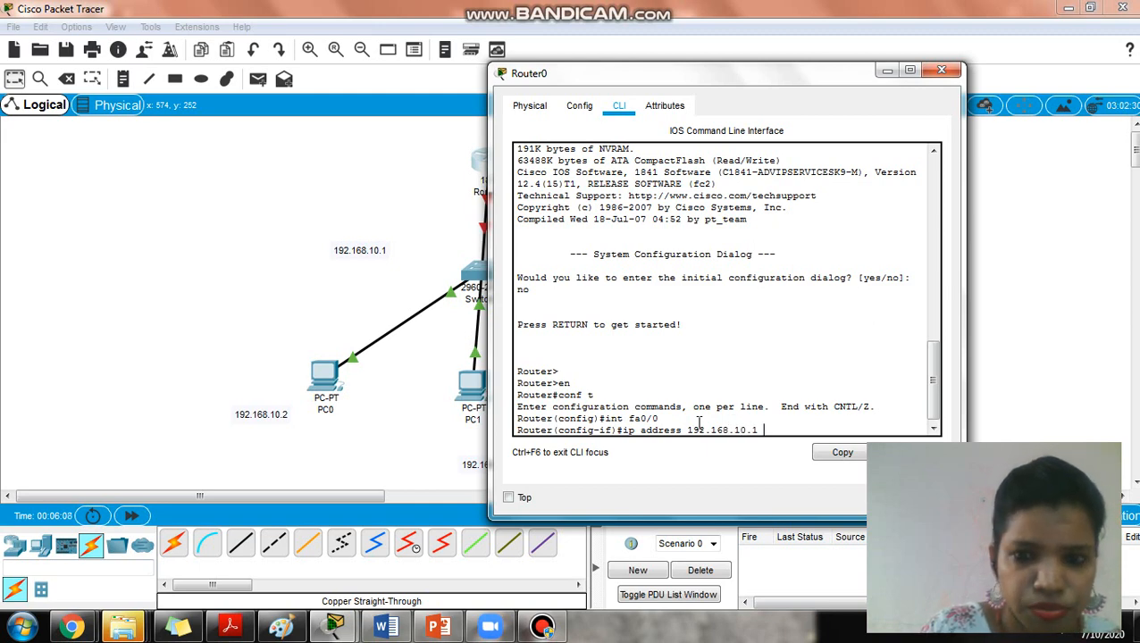
{"action": "type", "text": "255"}
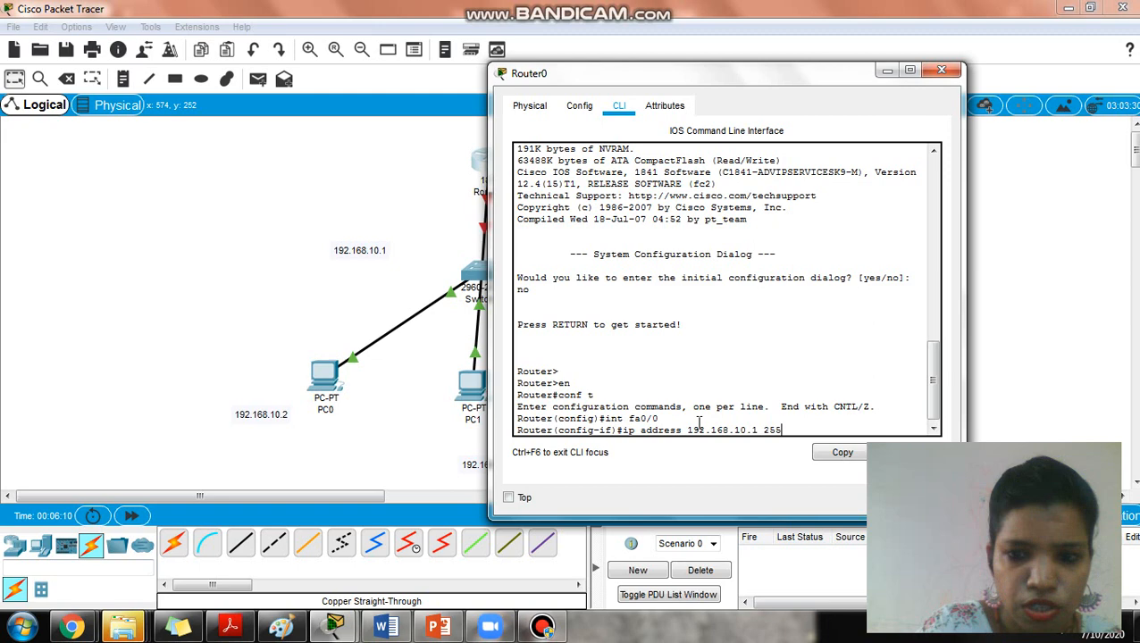
{"action": "type", "text": ".255.255.0"}
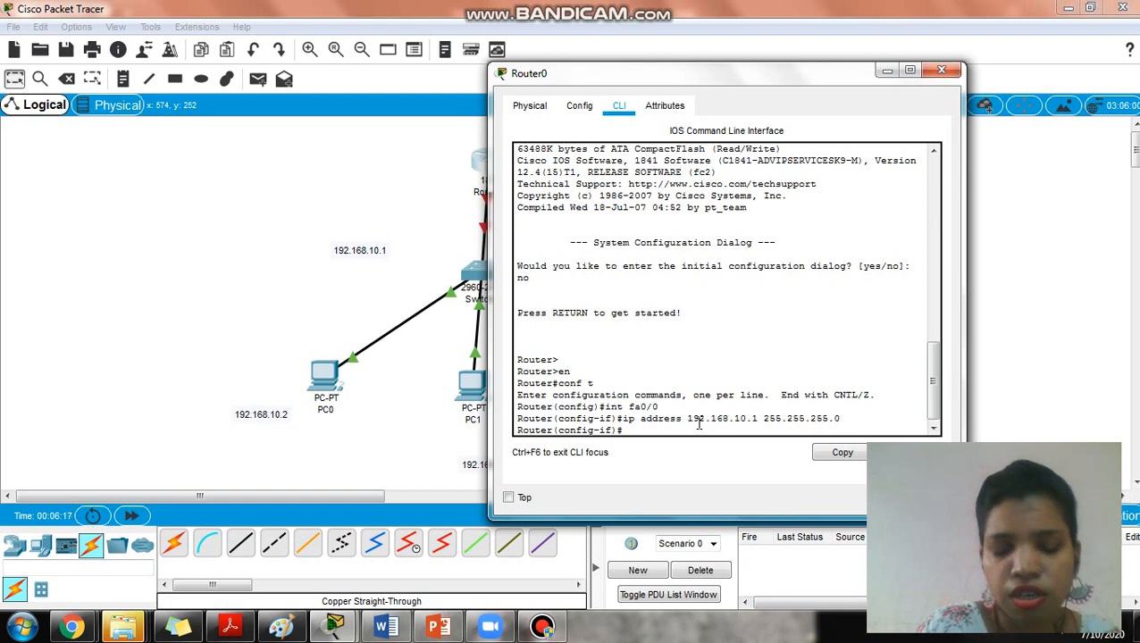
{"action": "type", "text": "no shut"}
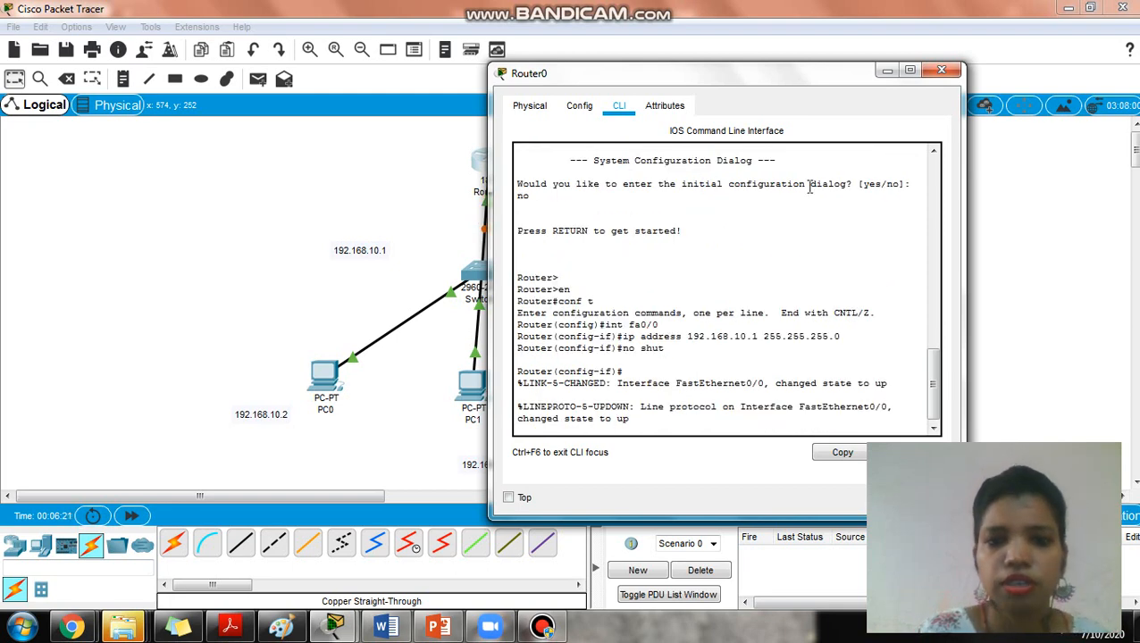
{"action": "left_click", "coordinate": [940, 69]}
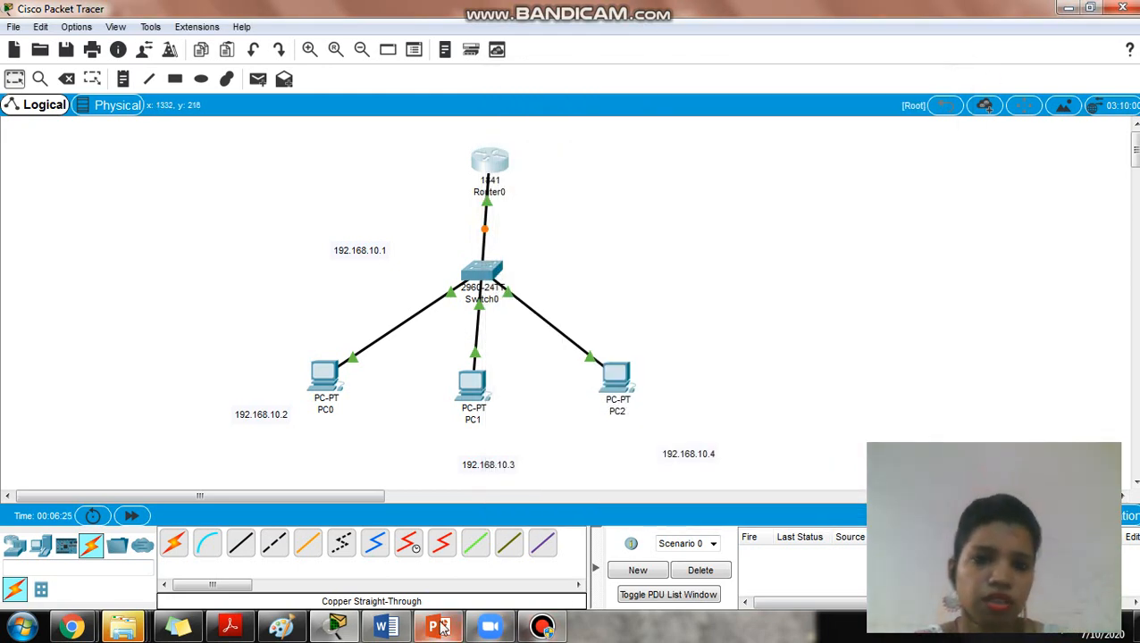
Fast-forward simulation time so the Router0–Switch0 link turns green
{"action": "left_click", "coordinate": [131, 515]}
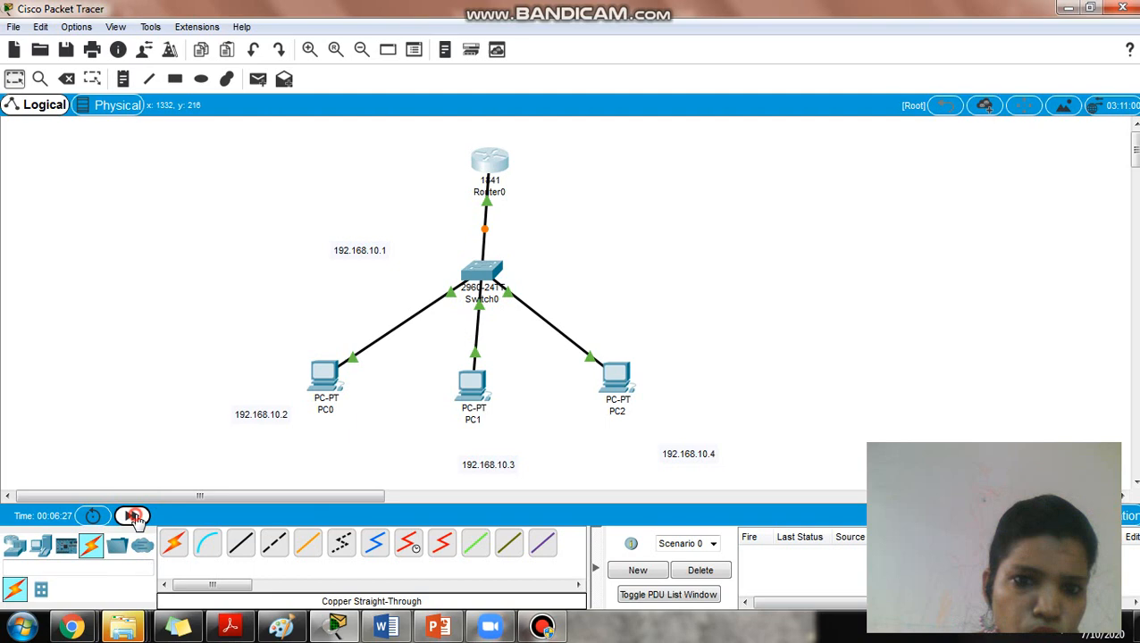
{"action": "left_click", "coordinate": [132, 516]}
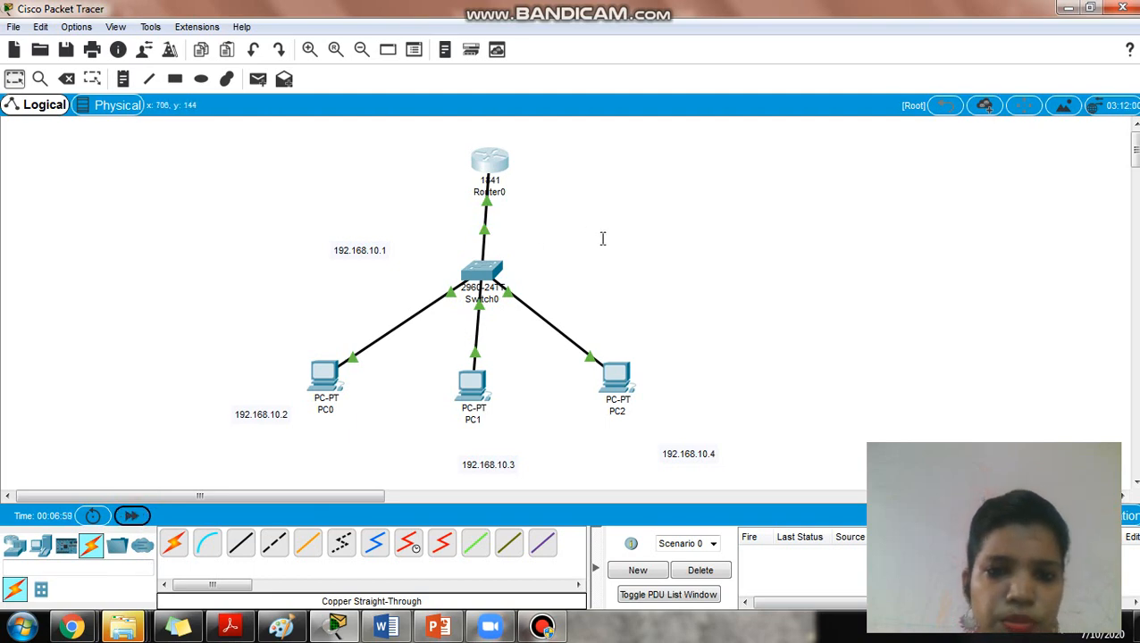
{"action": "mouse_move", "coordinate": [266, 103]}
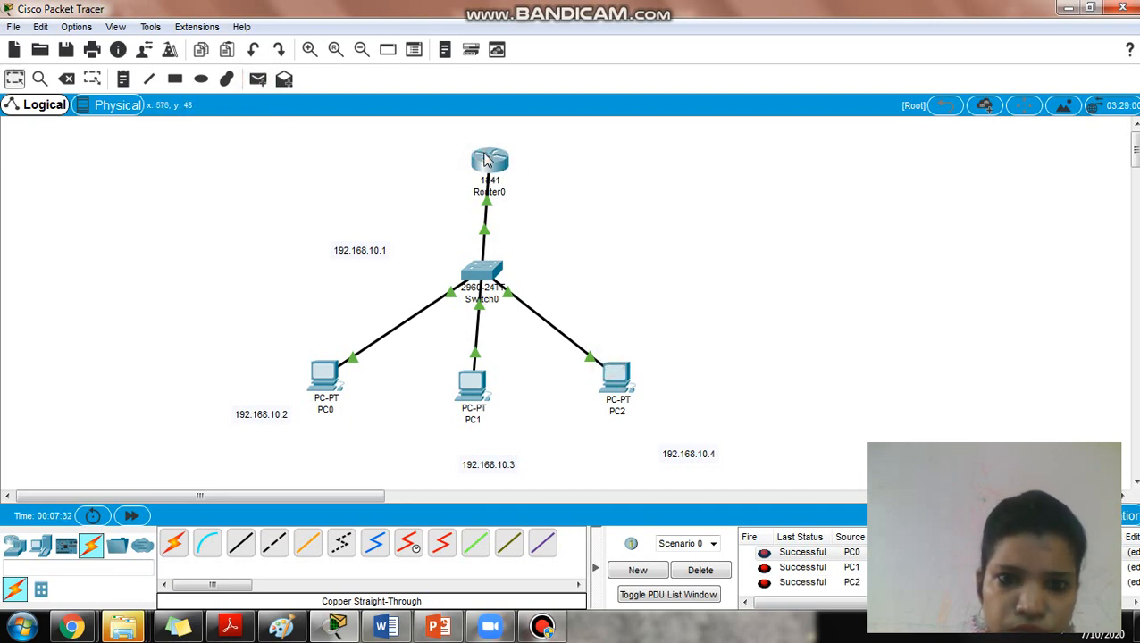
{"action": "mouse_move", "coordinate": [501, 375]}
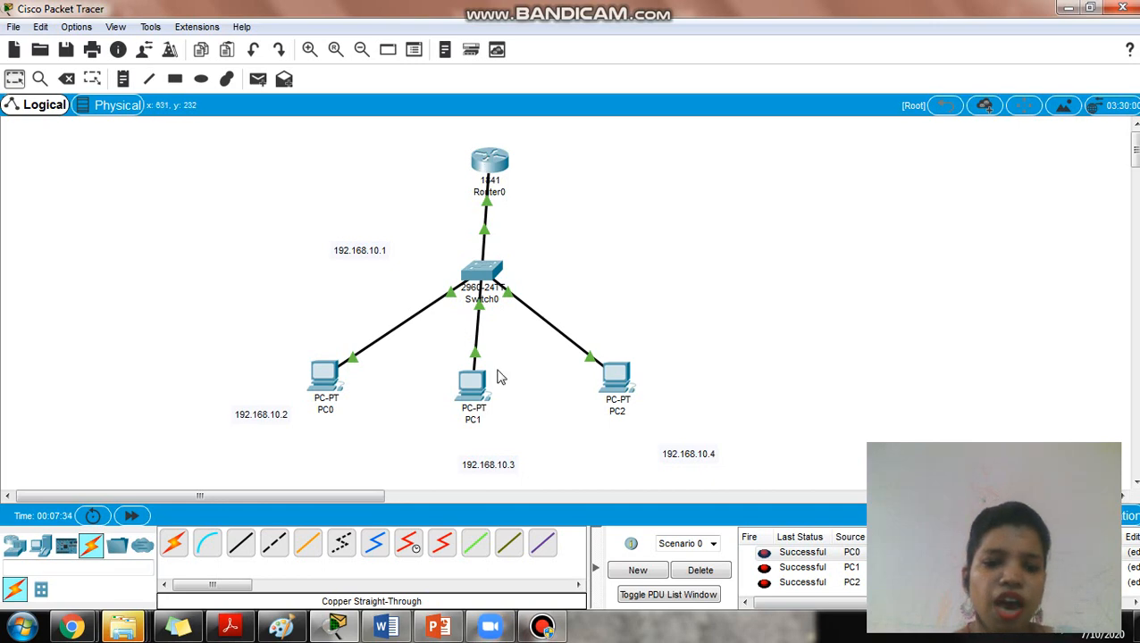
{"action": "mouse_move", "coordinate": [541, 625]}
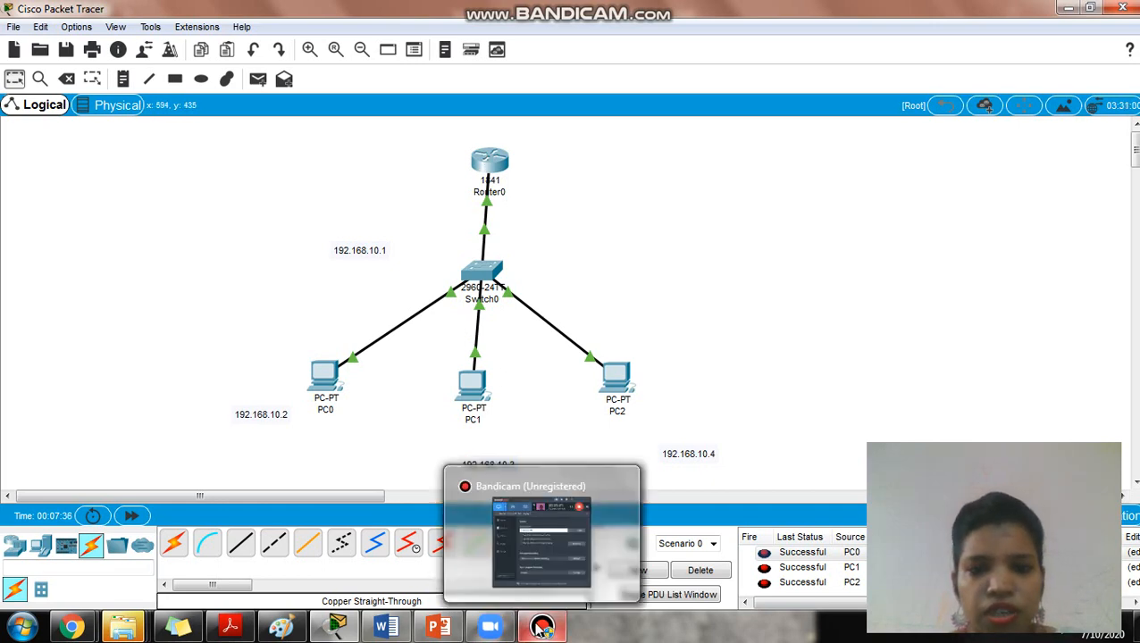